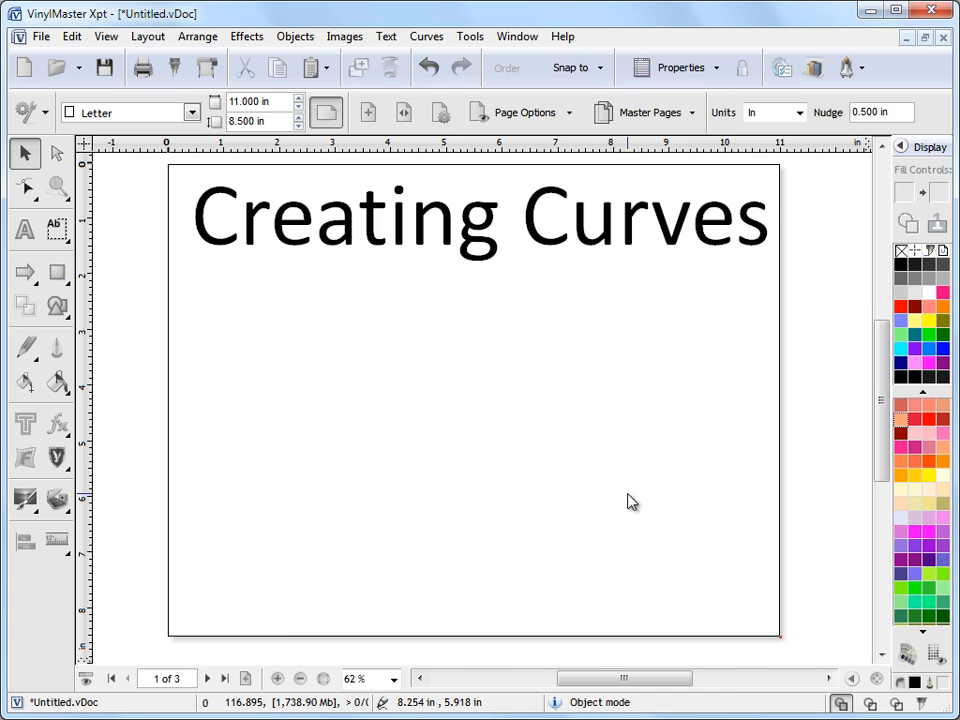
Go to blank page 2 and show the curve-drawing tools flyout
{"action": "left_click", "coordinate": [225, 678]}
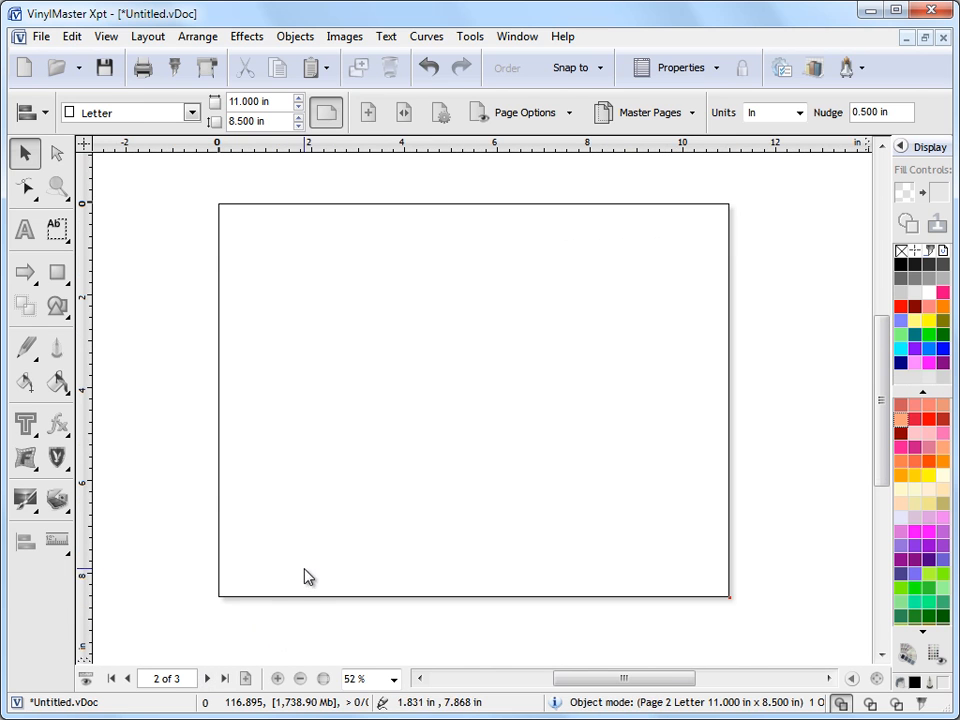
{"action": "mouse_move", "coordinate": [127, 346]}
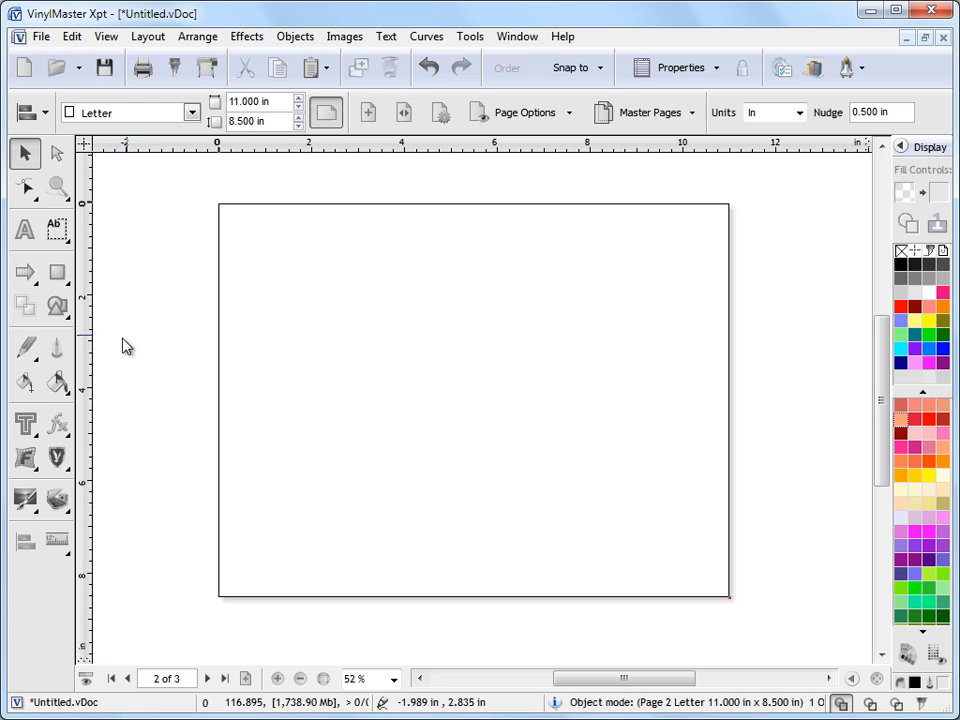
{"action": "mouse_move", "coordinate": [25, 347]}
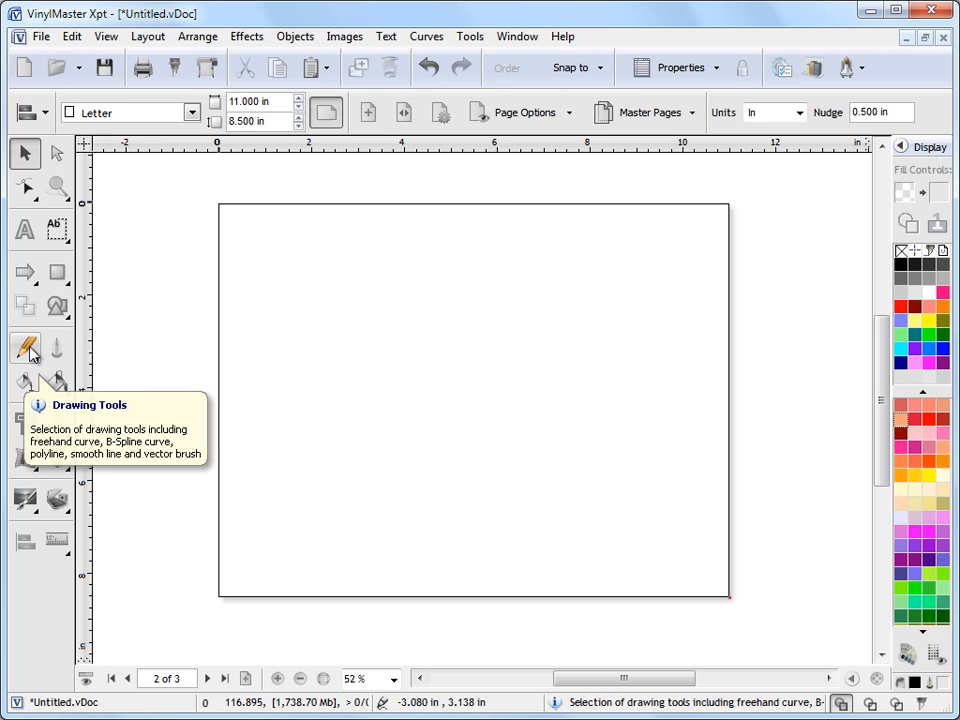
{"action": "left_click", "coordinate": [25, 347]}
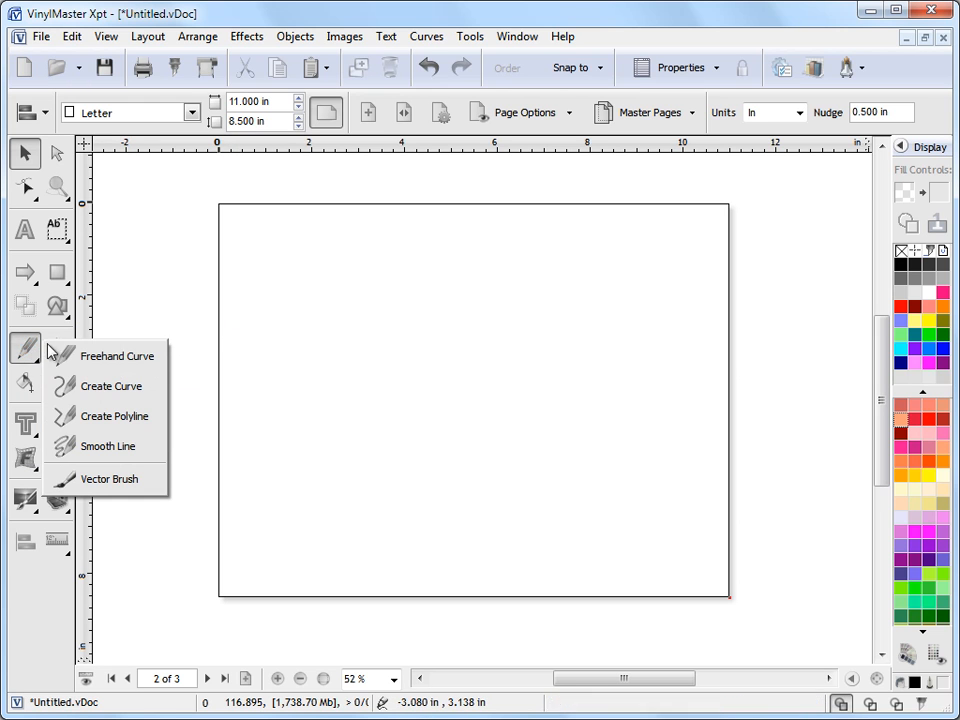
{"action": "mouse_move", "coordinate": [116, 356]}
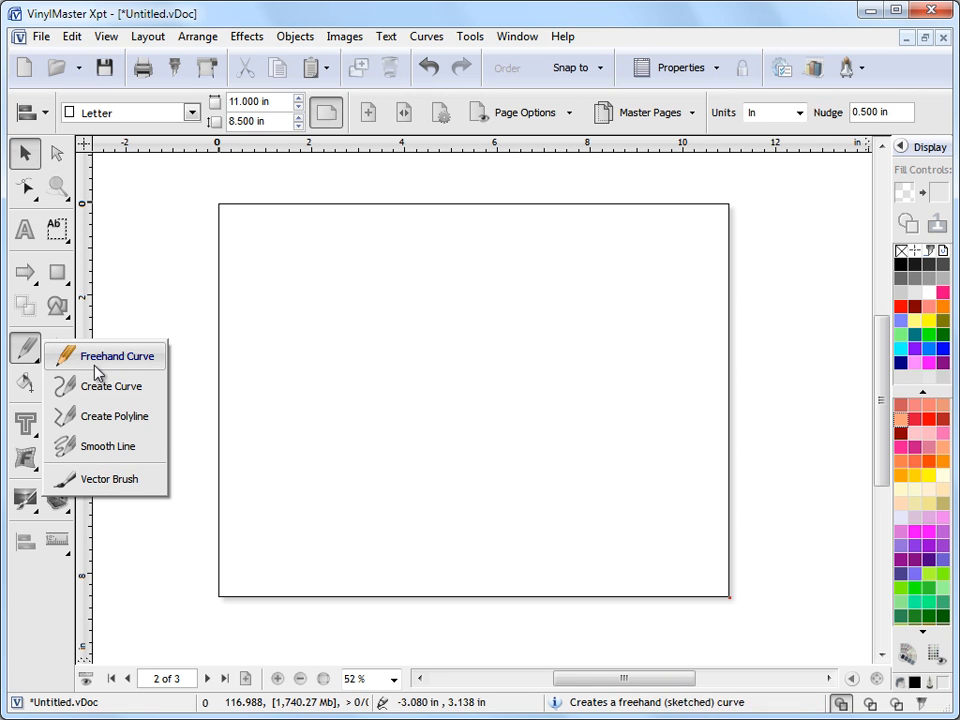
{"action": "mouse_move", "coordinate": [112, 386]}
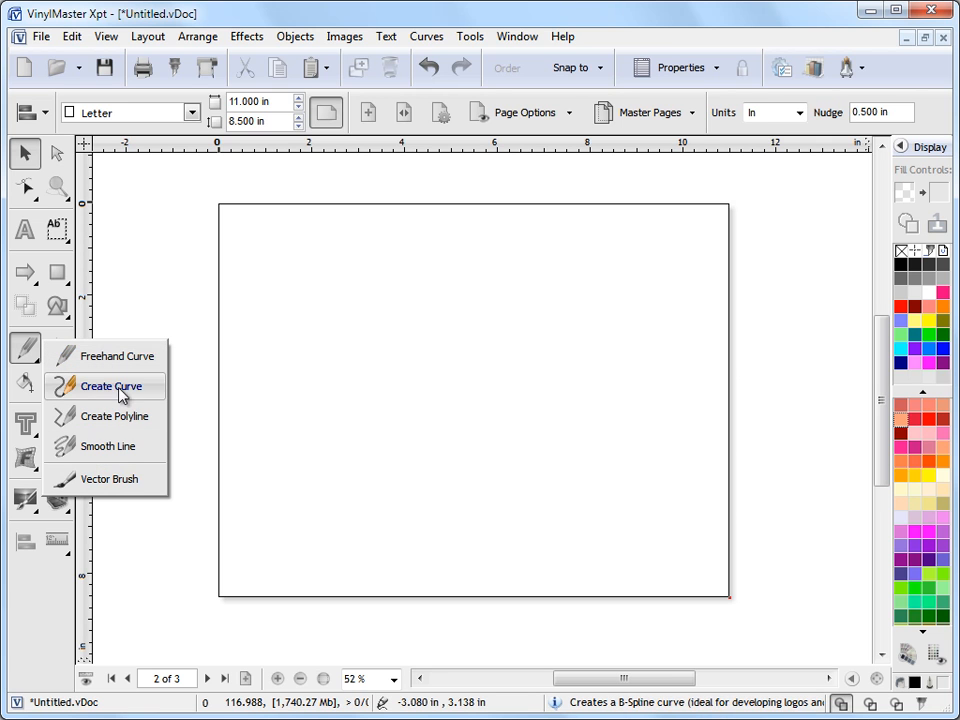
{"action": "mouse_move", "coordinate": [107, 446]}
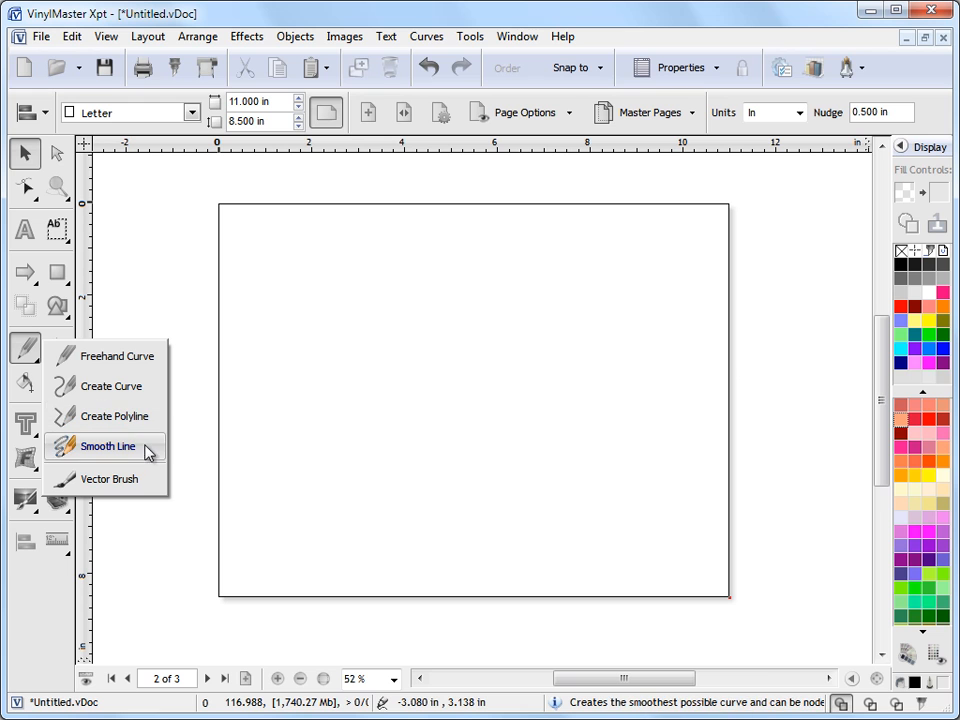
{"action": "mouse_move", "coordinate": [117, 356]}
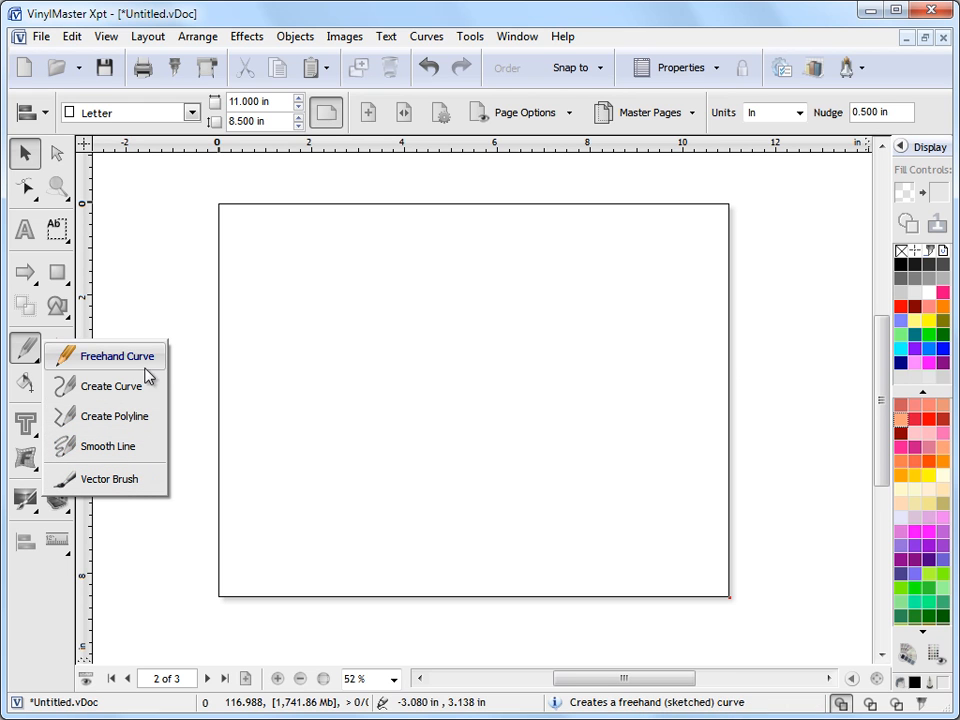
{"action": "mouse_move", "coordinate": [150, 360]}
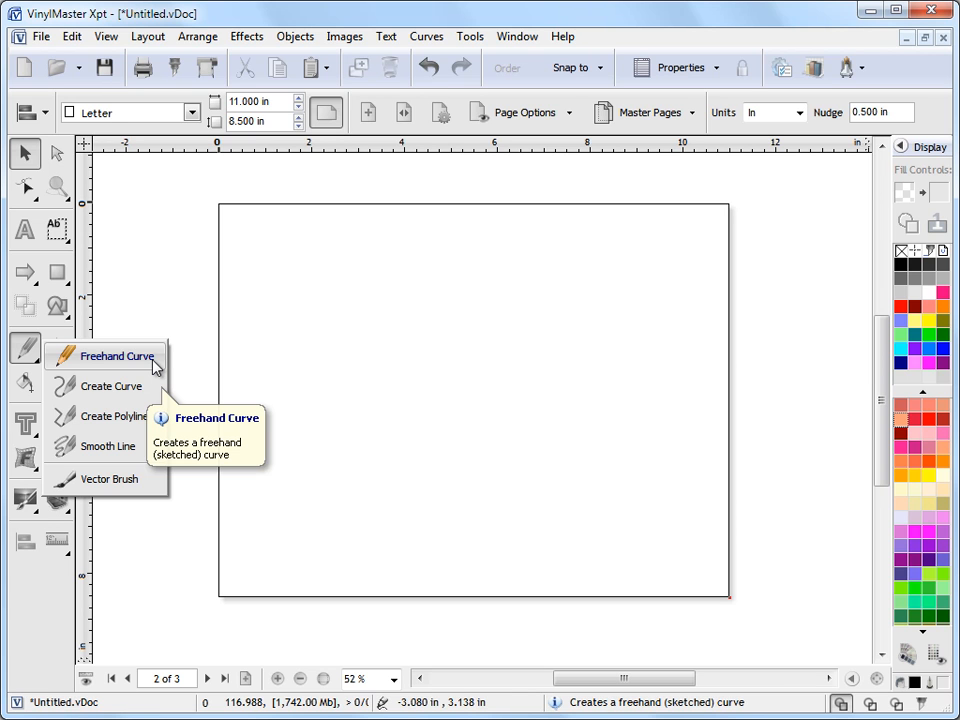
{"action": "left_click", "coordinate": [117, 356]}
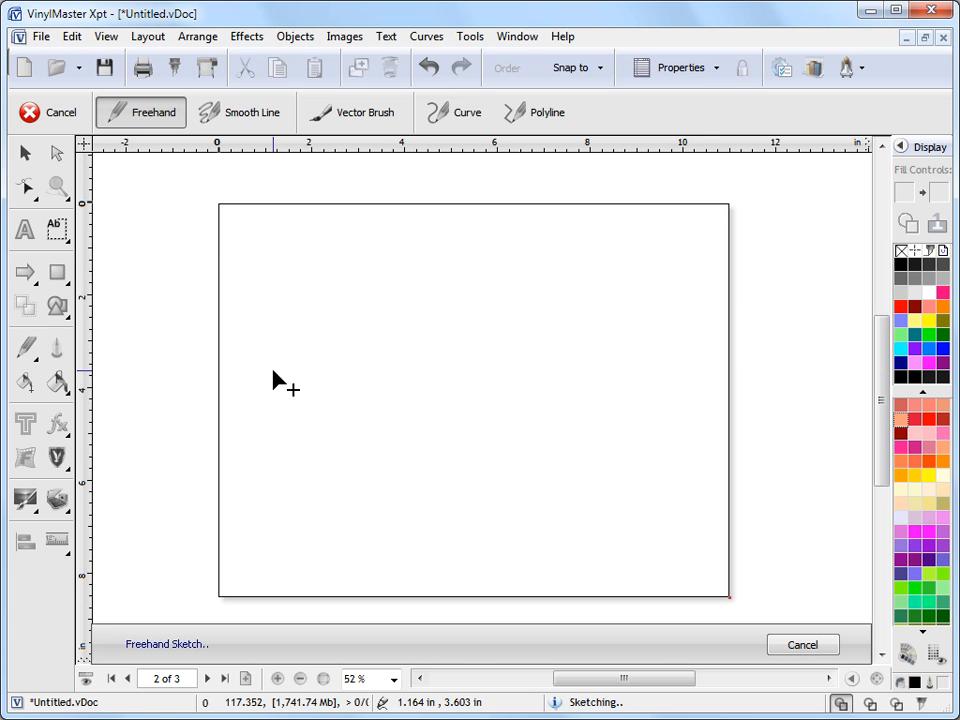
{"action": "left_click_drag", "start_coordinate": [272, 367], "coordinate": [418, 360]}
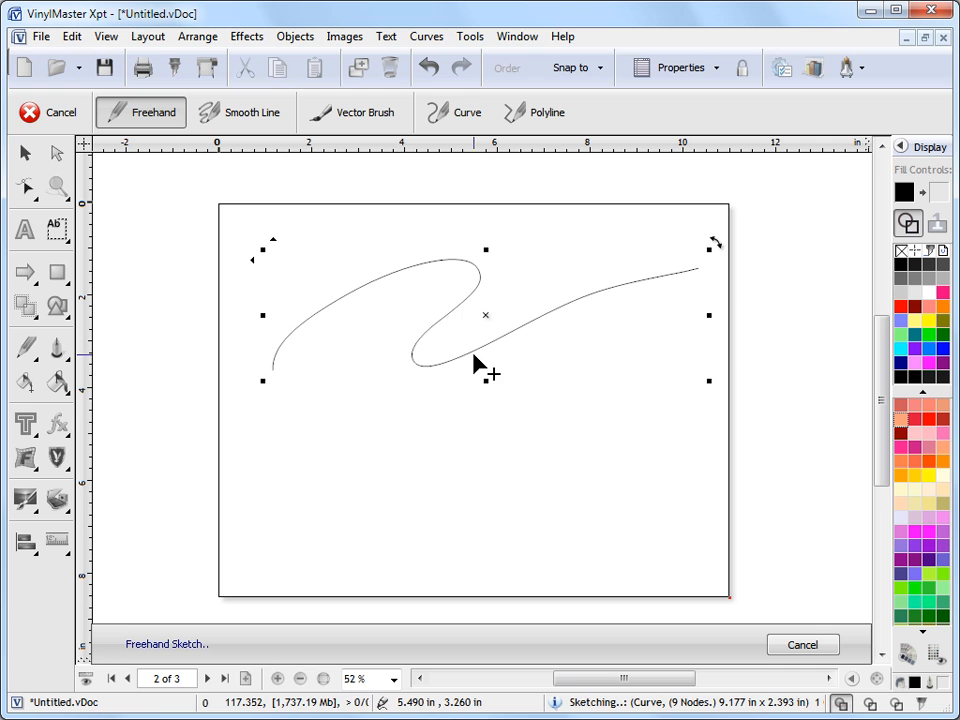
{"action": "left_click", "coordinate": [25, 348]}
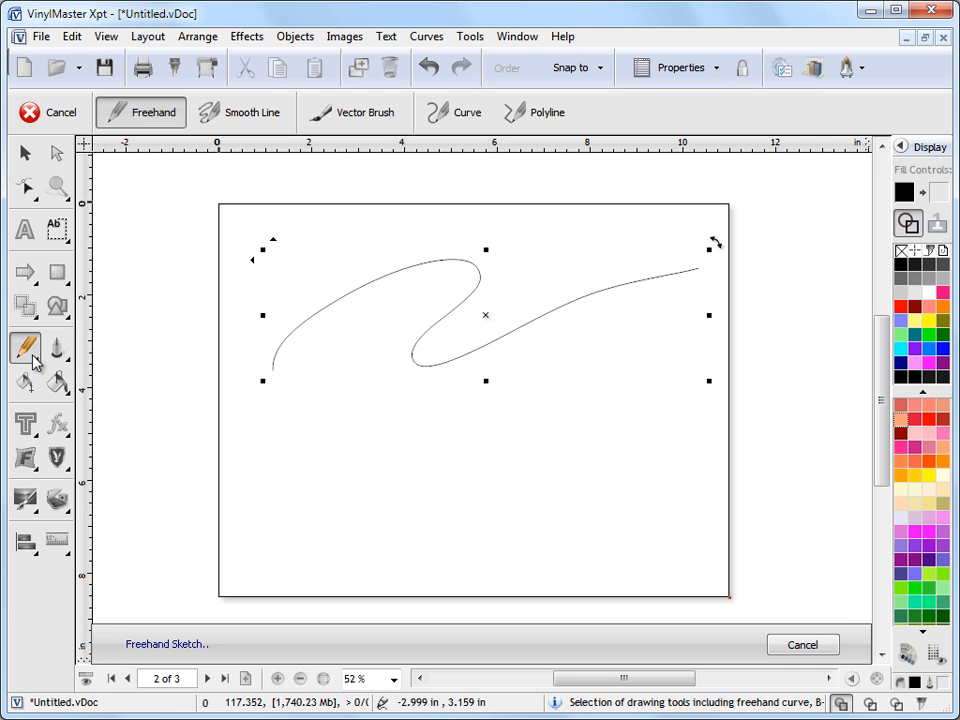
{"action": "left_click", "coordinate": [25, 348]}
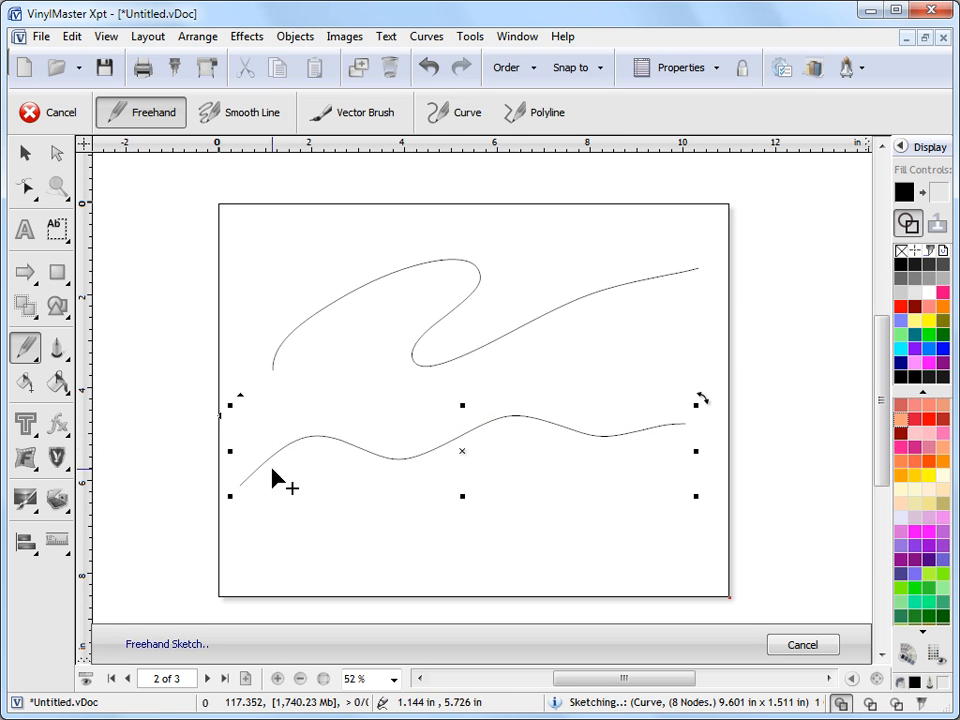
{"action": "mouse_move", "coordinate": [675, 565]}
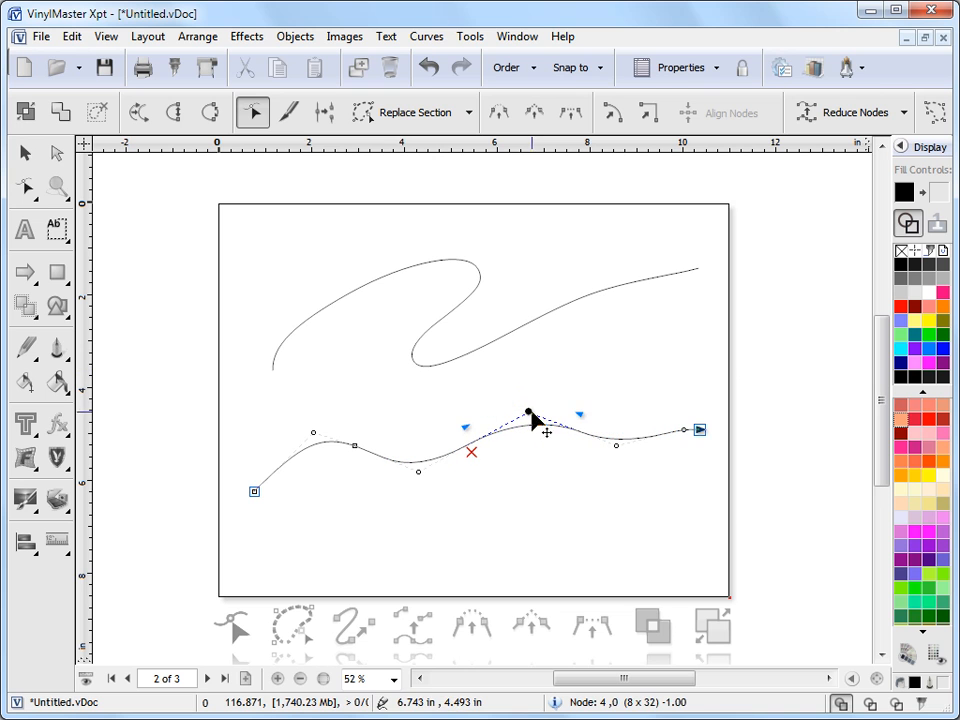
{"action": "left_click", "coordinate": [24, 153]}
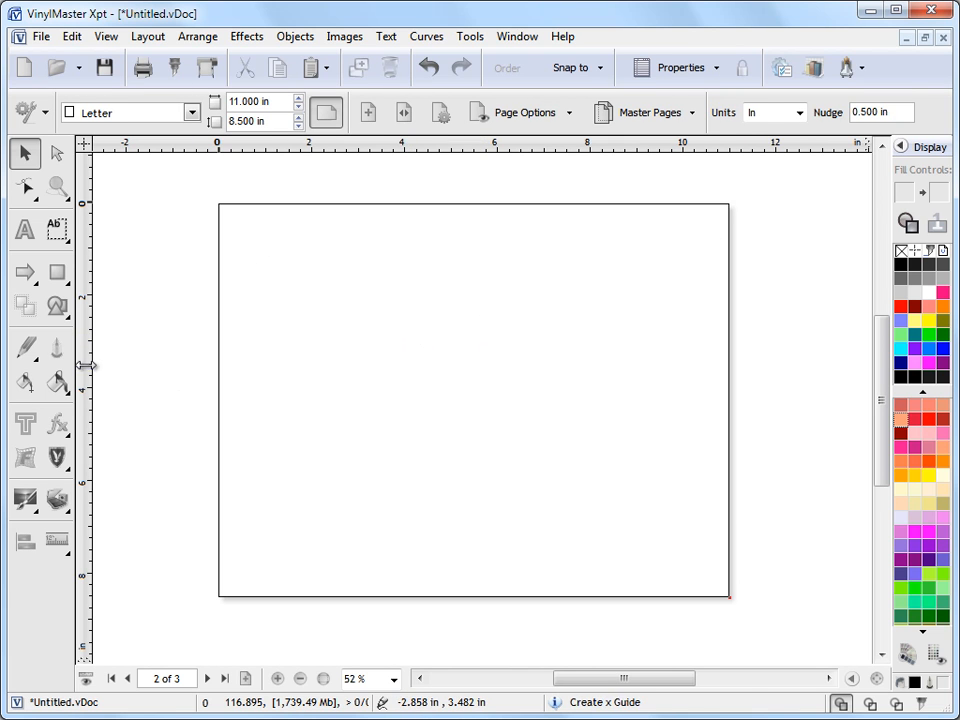
{"action": "left_click", "coordinate": [25, 347]}
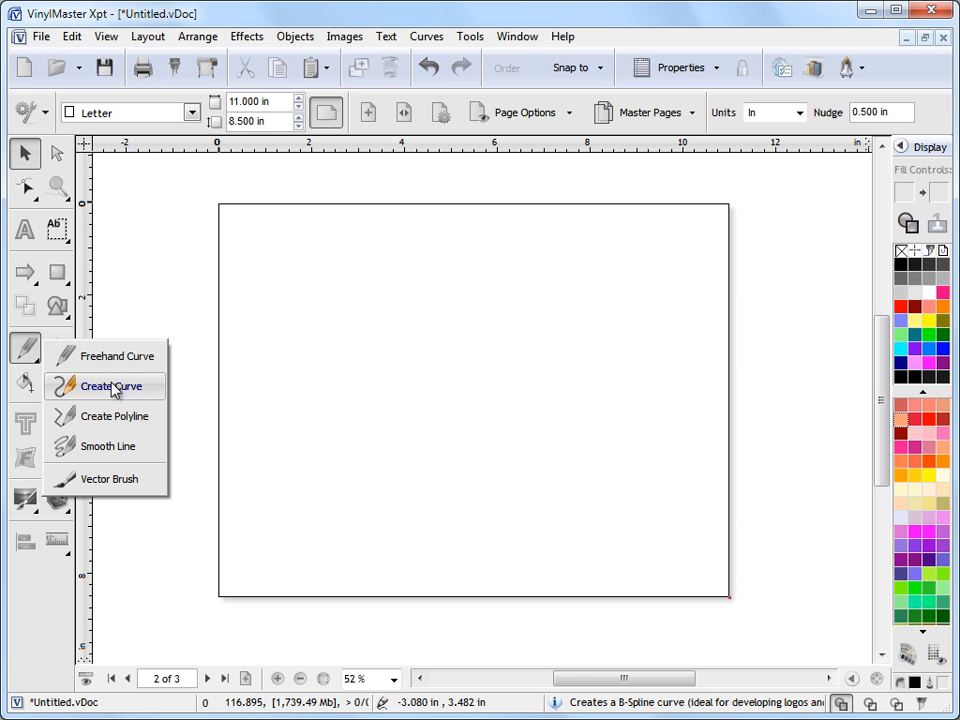
Draw a B-spline curve of fan-like strokes, some reaching above page 2
{"action": "left_click", "coordinate": [112, 386]}
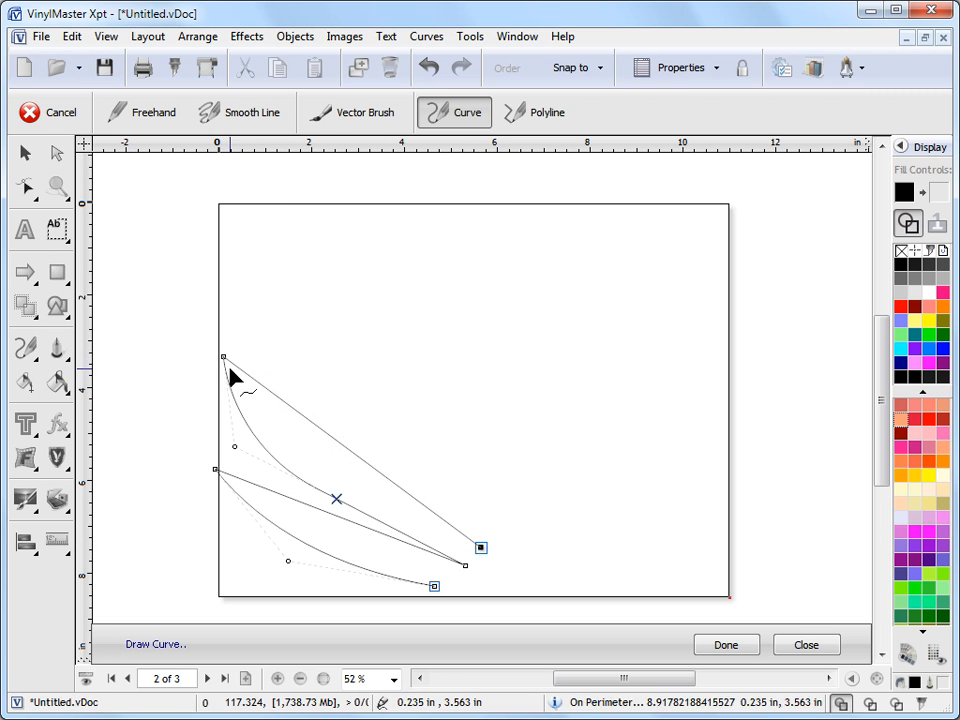
{"action": "mouse_move", "coordinate": [385, 423]}
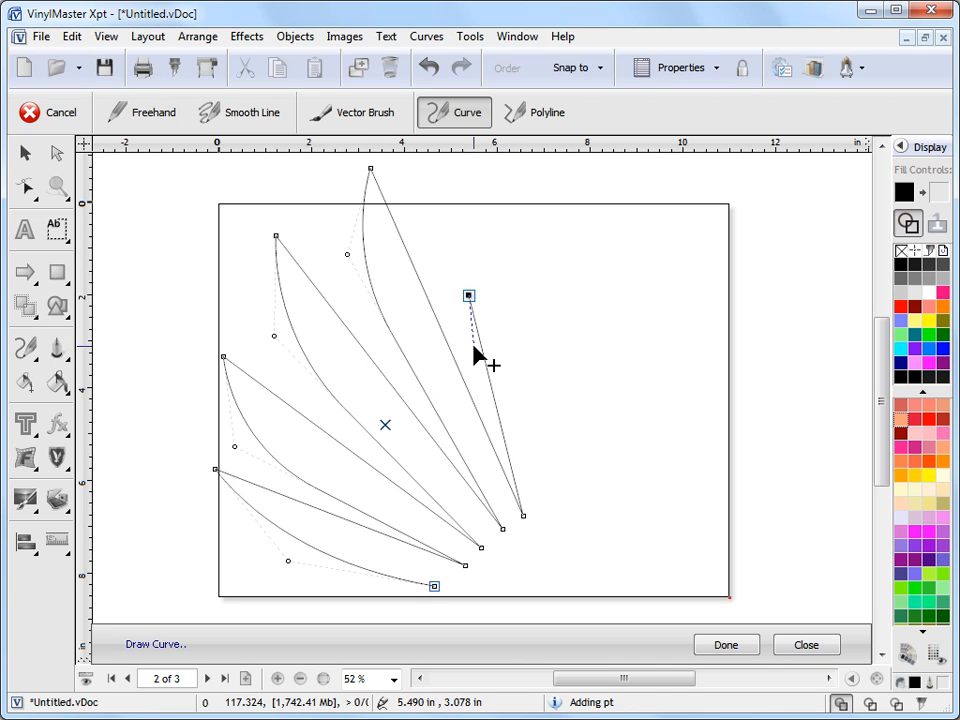
{"action": "mouse_move", "coordinate": [490, 220]}
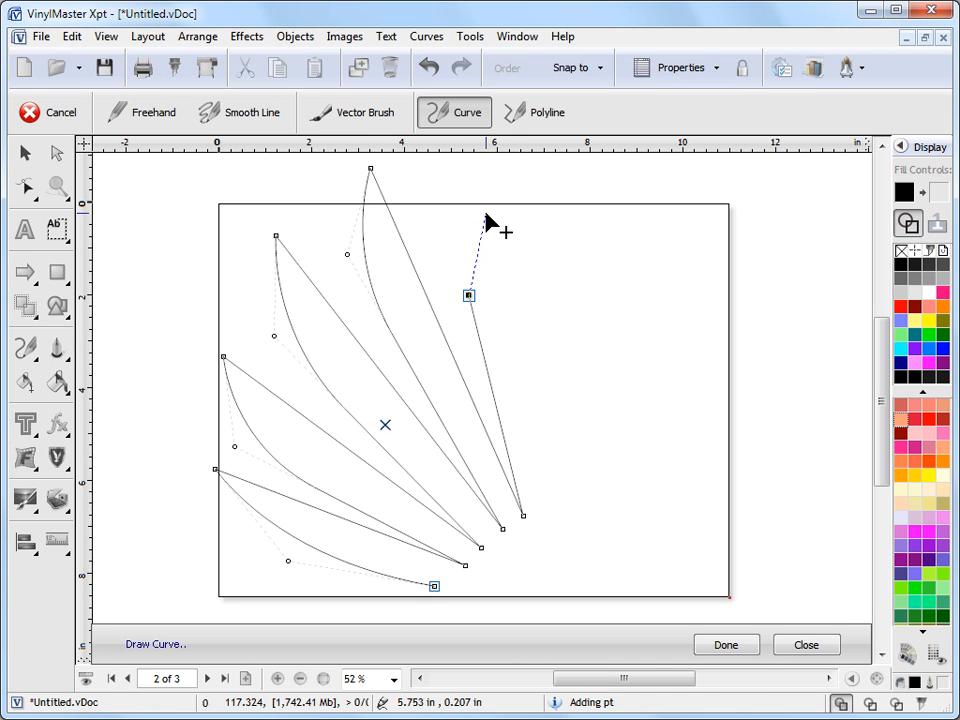
{"action": "mouse_move", "coordinate": [528, 185]}
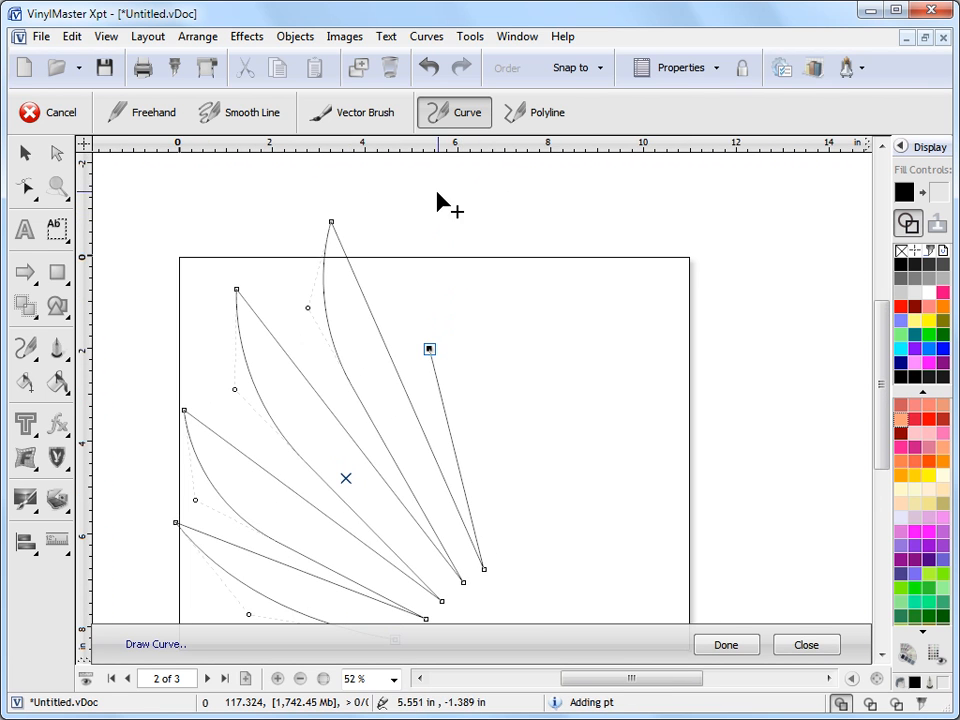
{"action": "left_click_drag", "start_coordinate": [429, 349], "coordinate": [516, 556]}
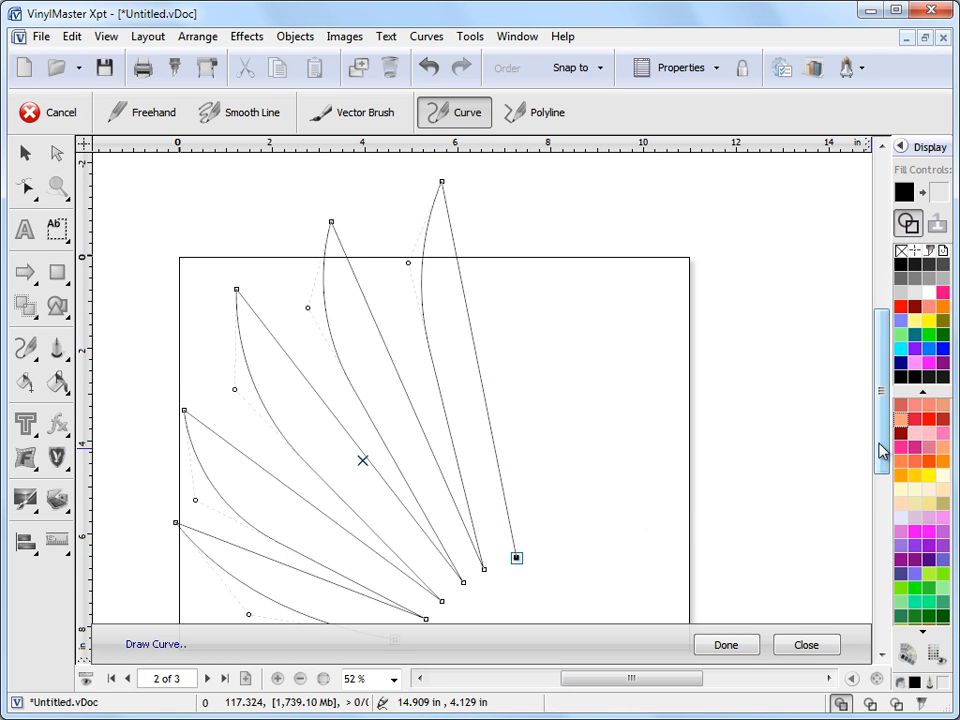
{"action": "scroll", "scroll_direction": "down", "scroll_amount": 3}
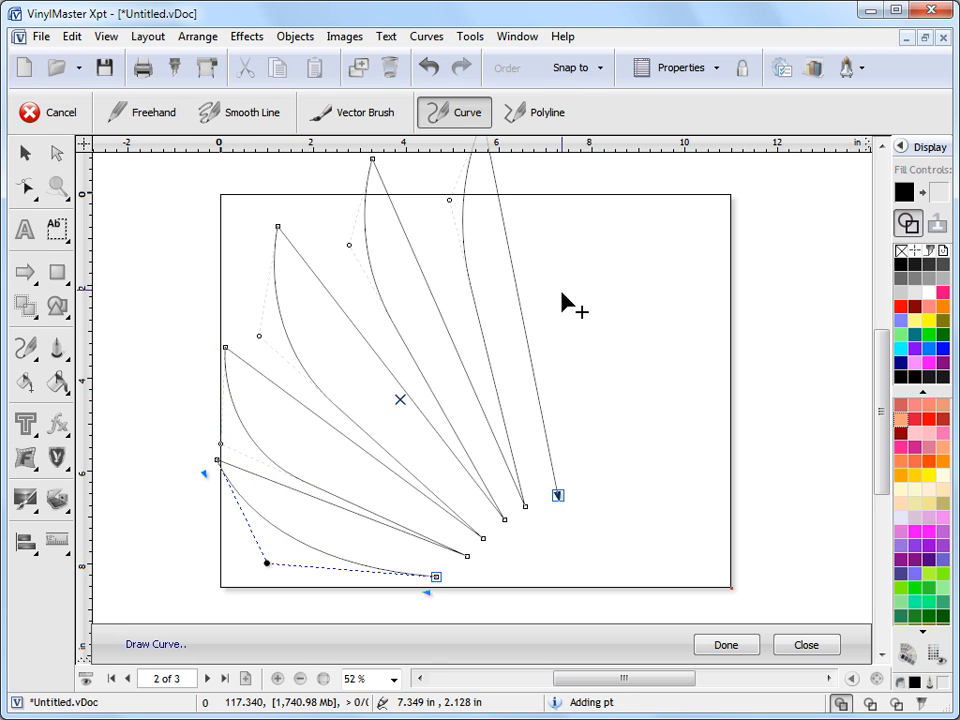
Add a hook-shaped right stroke, reshape a middle stroke, and place the final low node
{"action": "left_click", "coordinate": [636, 224]}
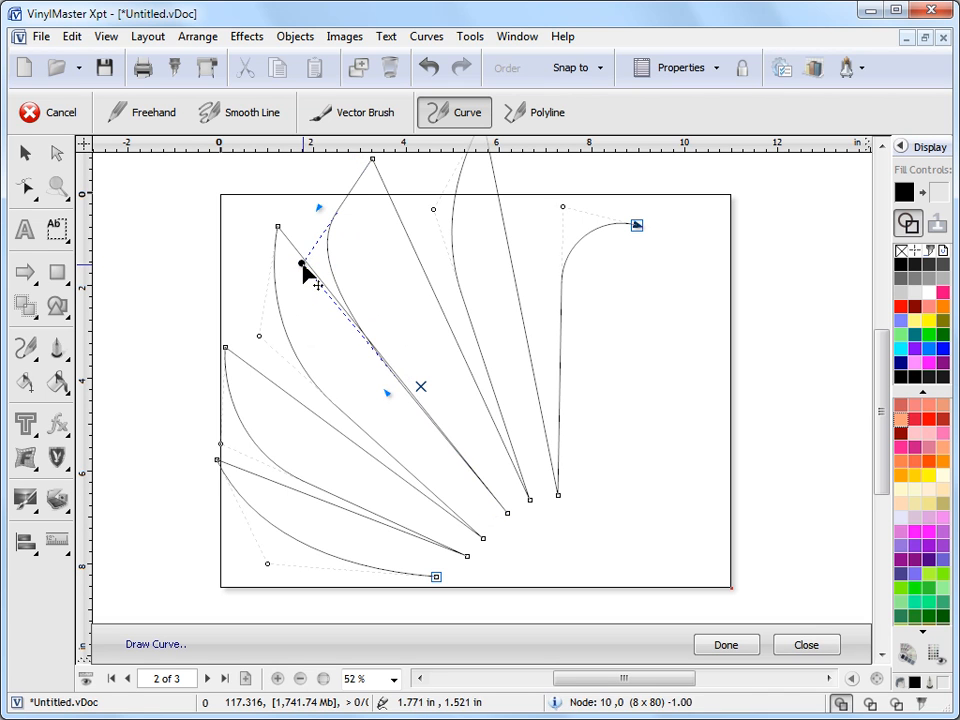
{"action": "left_click_drag", "start_coordinate": [303, 270], "coordinate": [350, 255]}
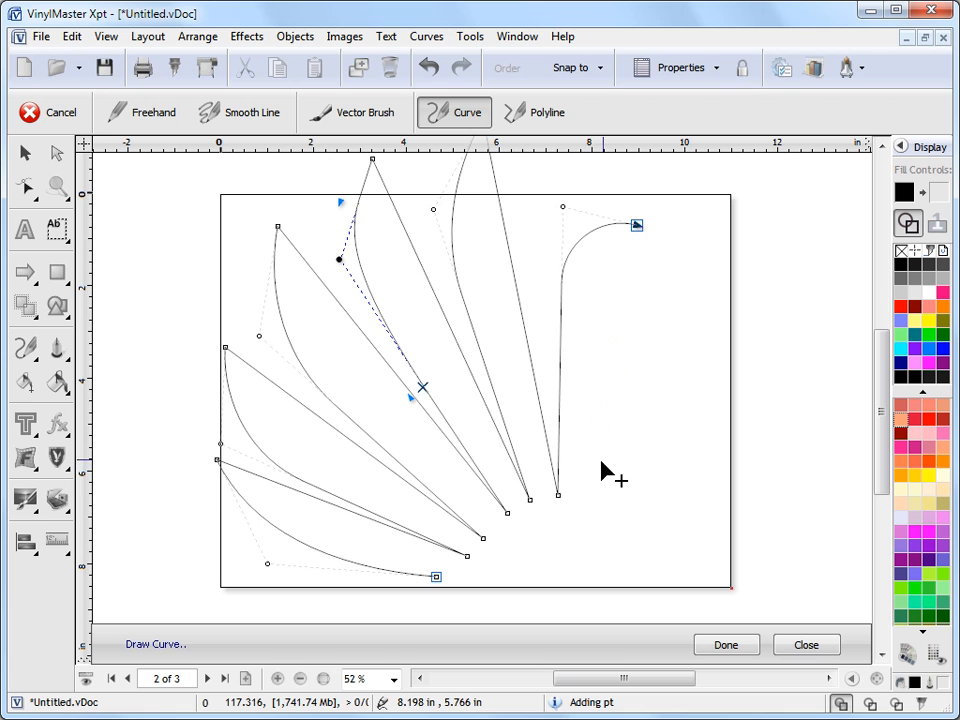
{"action": "mouse_move", "coordinate": [590, 505]}
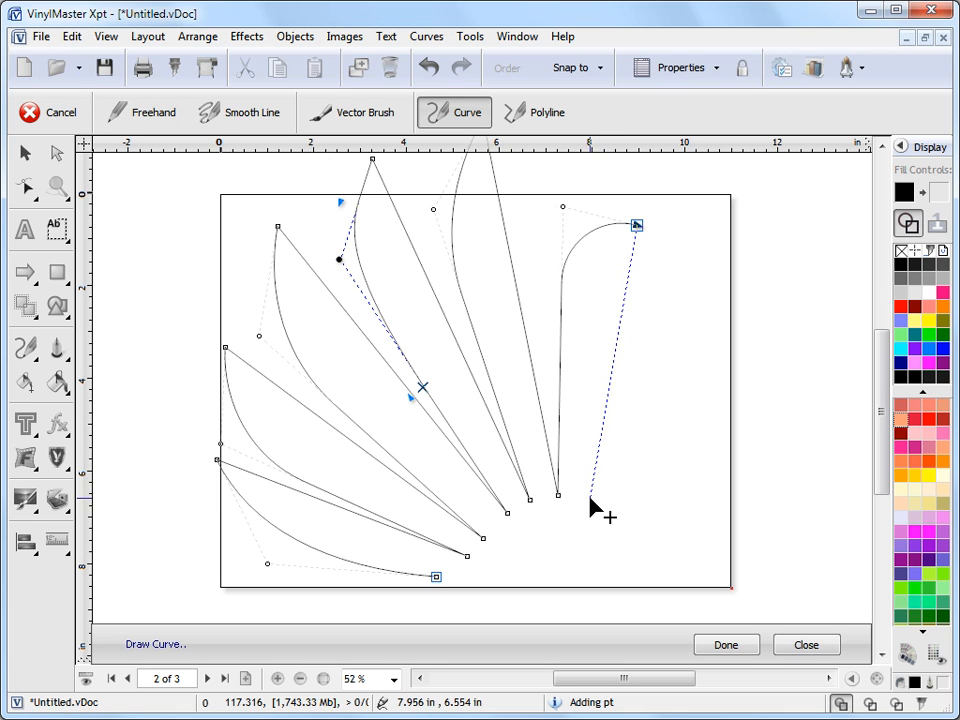
{"action": "left_click", "coordinate": [726, 644]}
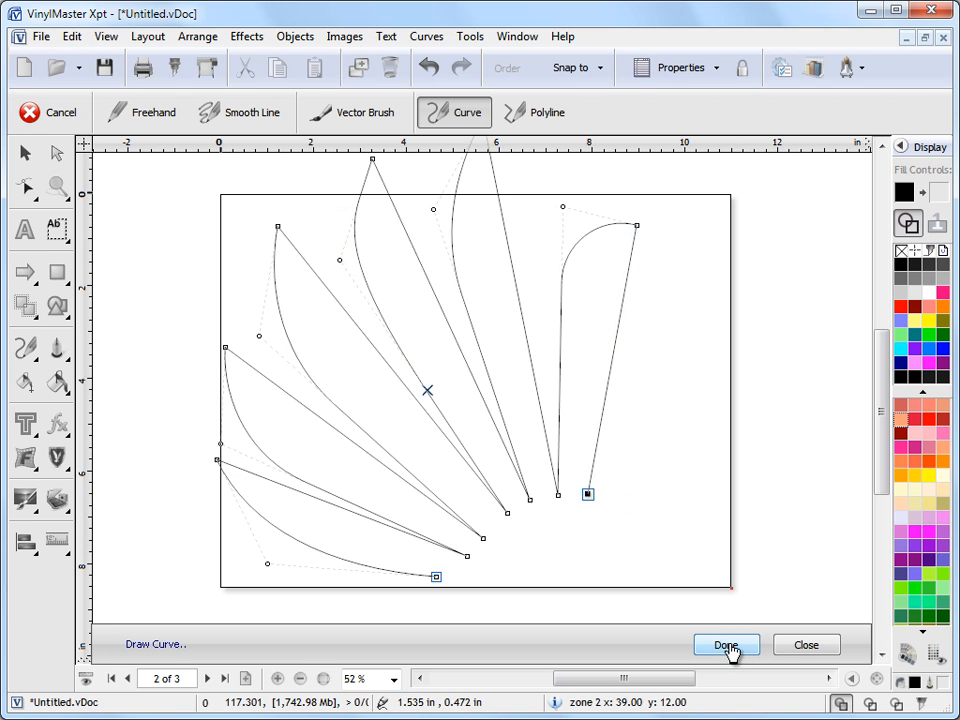
Finish the 19-node petal-fan curve, then delete it with the Pick tool
{"action": "left_click", "coordinate": [726, 644]}
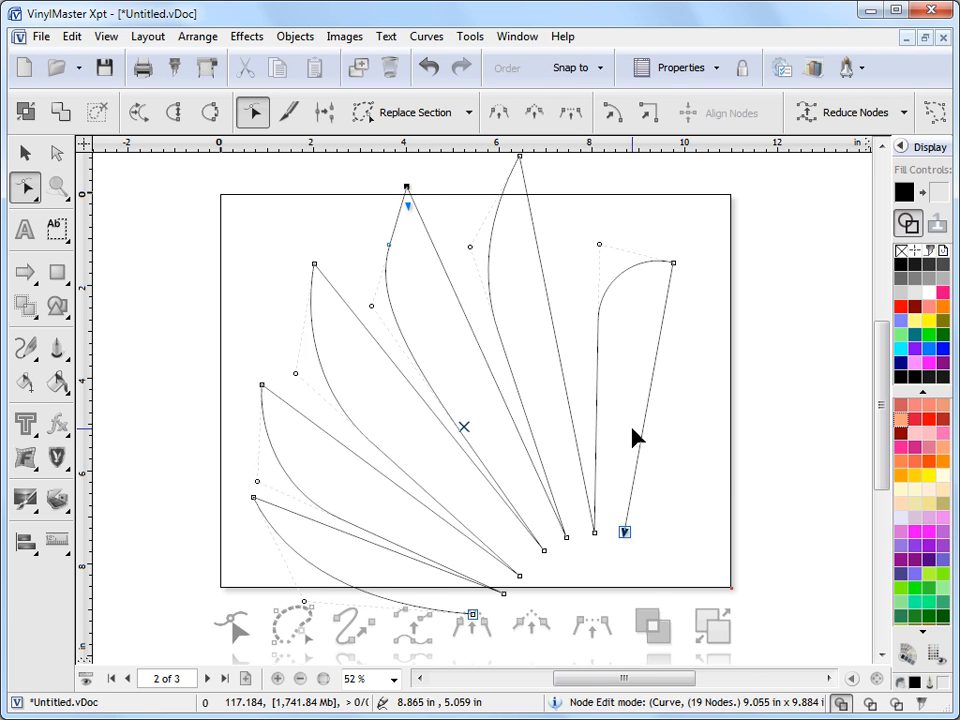
{"action": "mouse_move", "coordinate": [728, 471]}
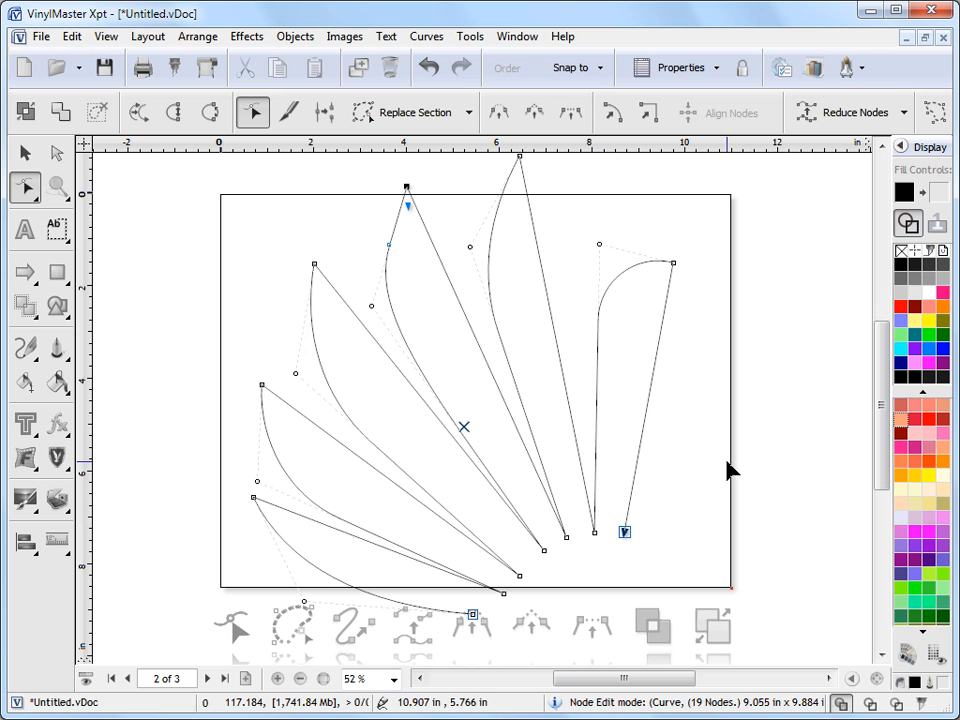
{"action": "left_click", "coordinate": [25, 152]}
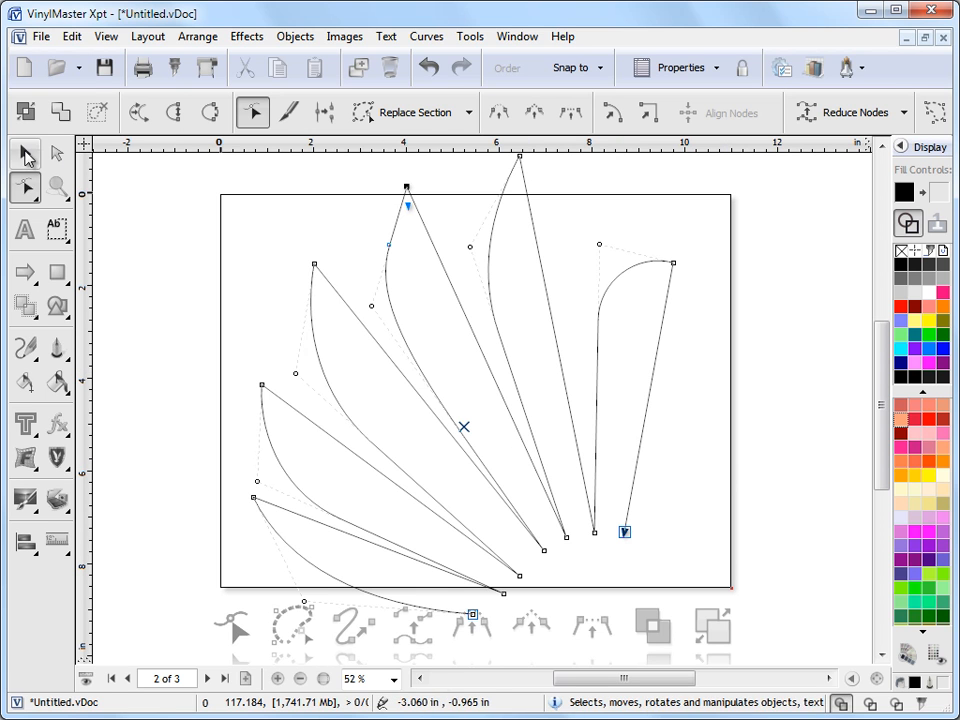
{"action": "left_click", "coordinate": [25, 153]}
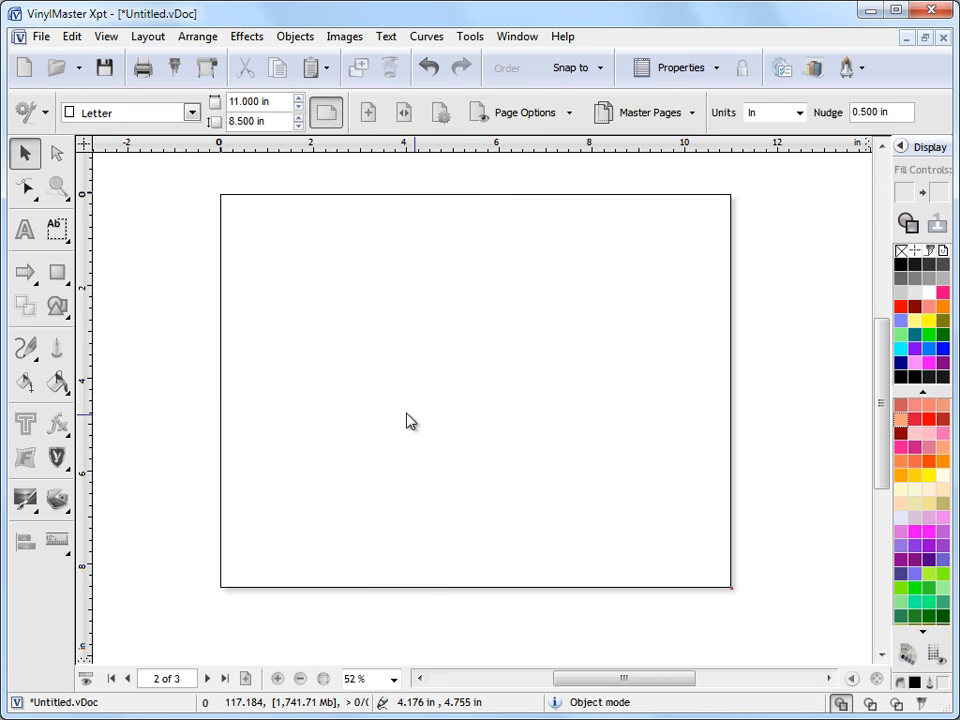
Draw a five-point straight-segment zigzag polyline ending in a bottom horizontal stretch
{"action": "left_click", "coordinate": [25, 347]}
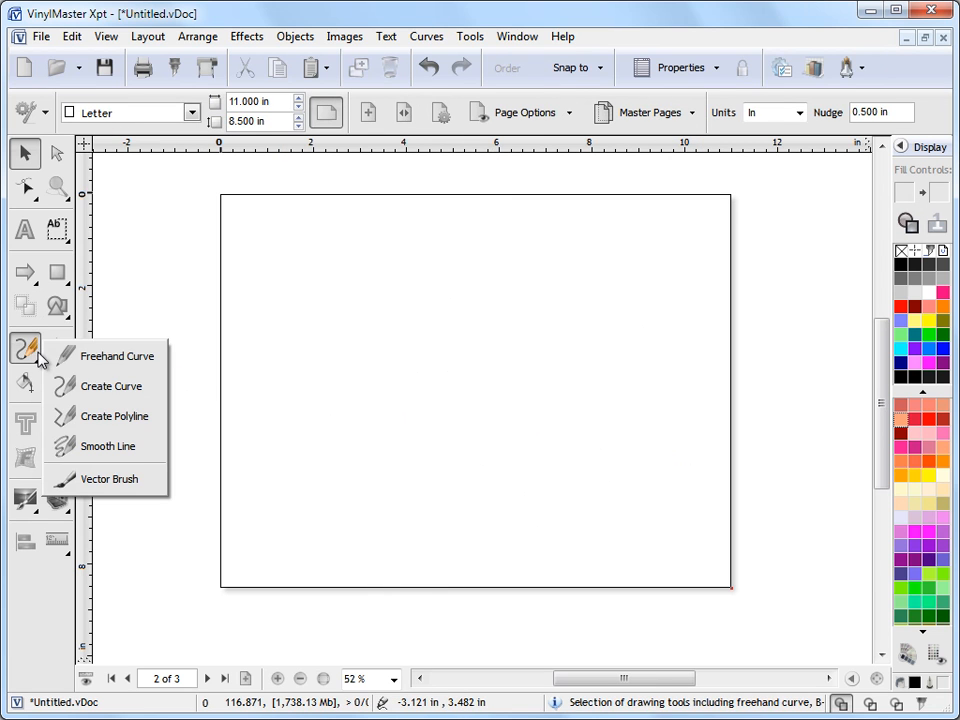
{"action": "left_click", "coordinate": [115, 416]}
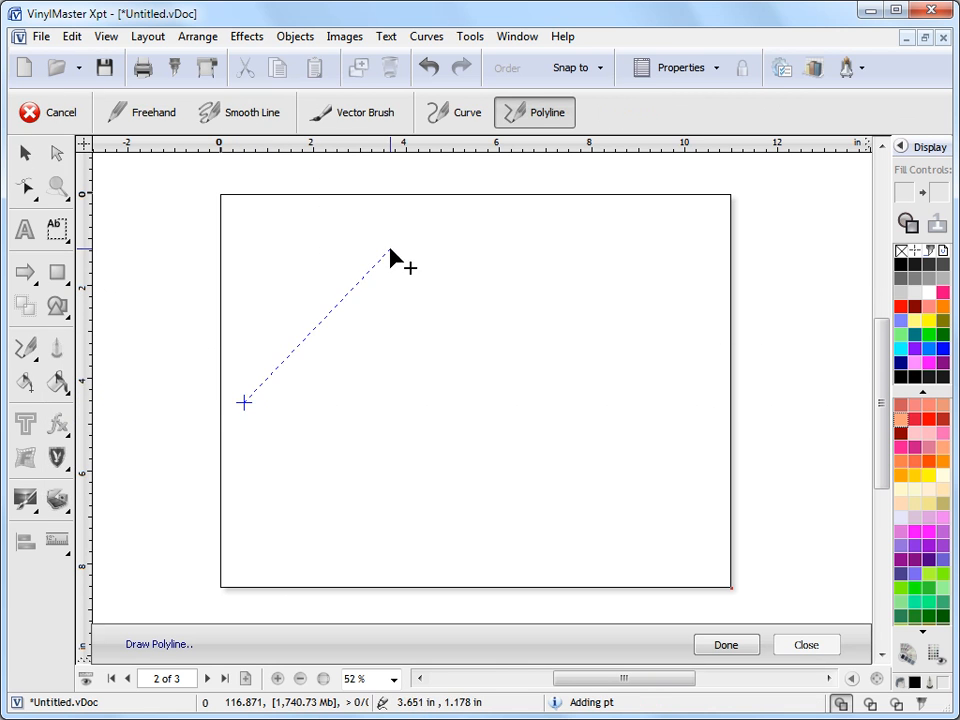
{"action": "mouse_move", "coordinate": [410, 247]}
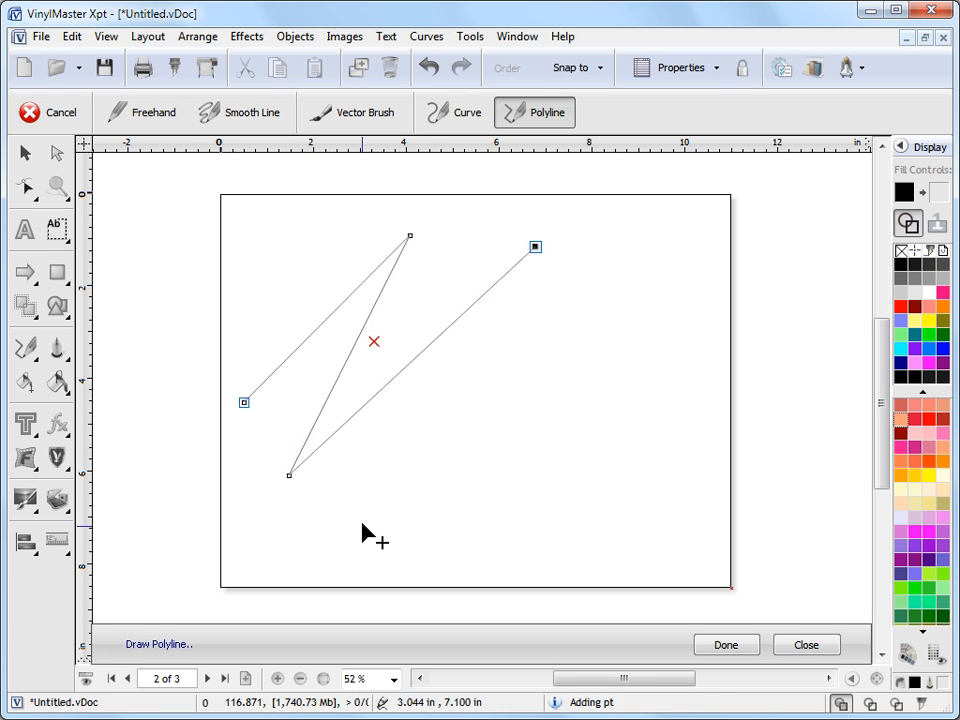
{"action": "left_click", "coordinate": [353, 543]}
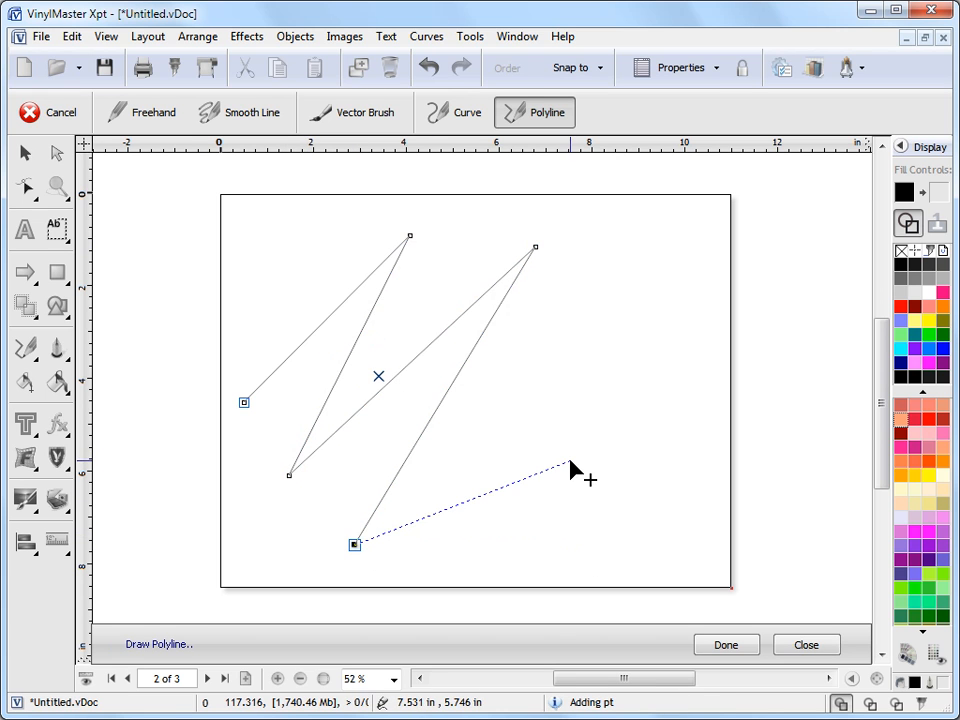
{"action": "left_click", "coordinate": [604, 543]}
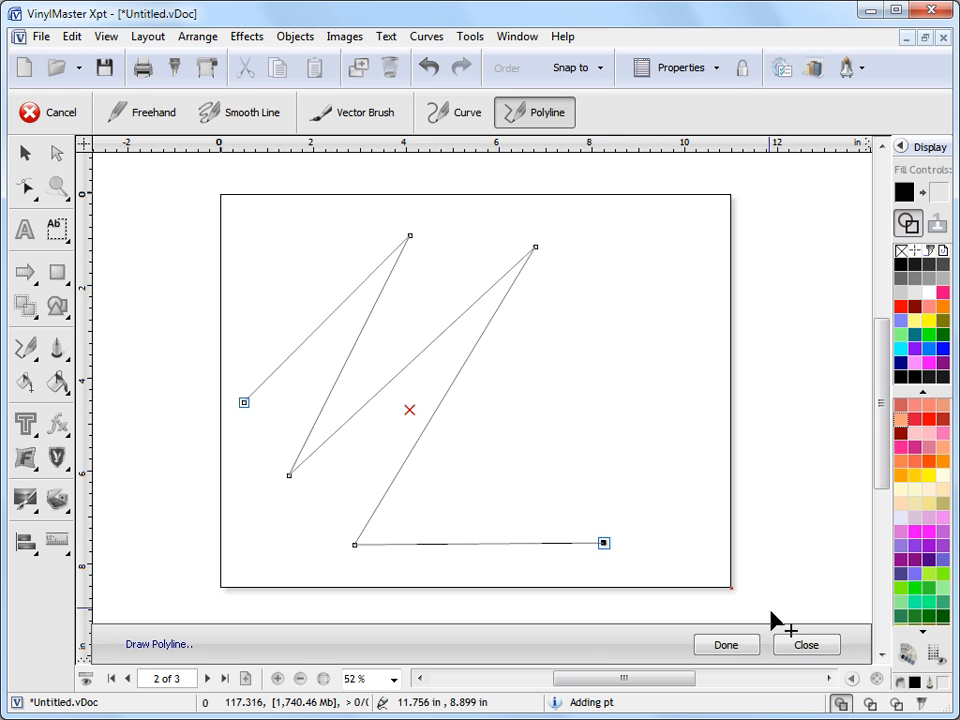
{"action": "left_click", "coordinate": [726, 644]}
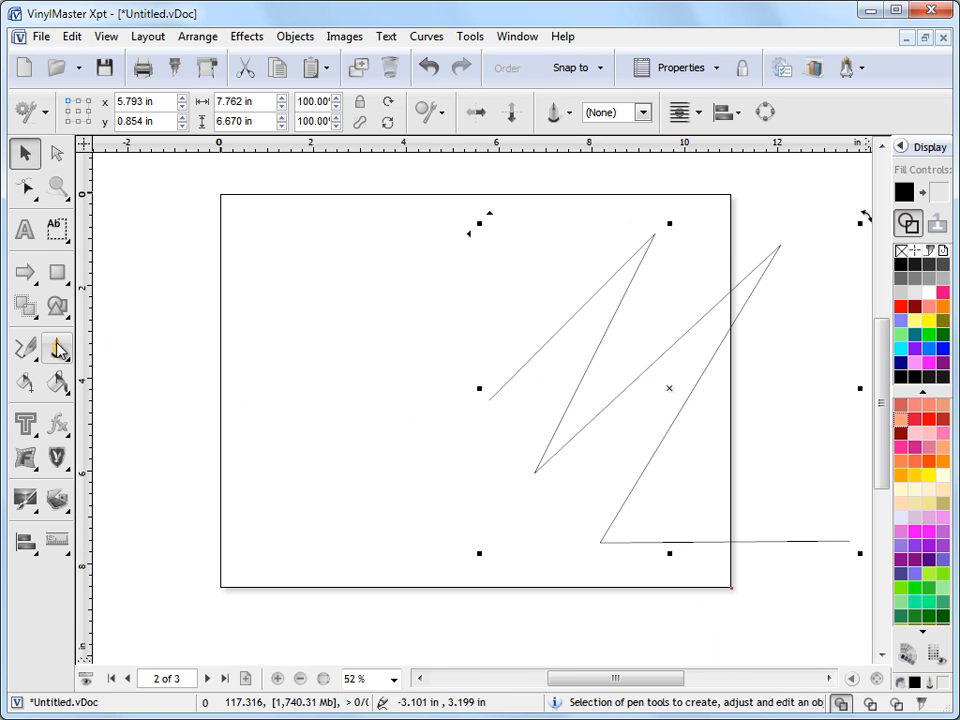
Draw a horizontal straight polyline near the page's top-left, ending midway across
{"action": "left_click", "coordinate": [26, 347]}
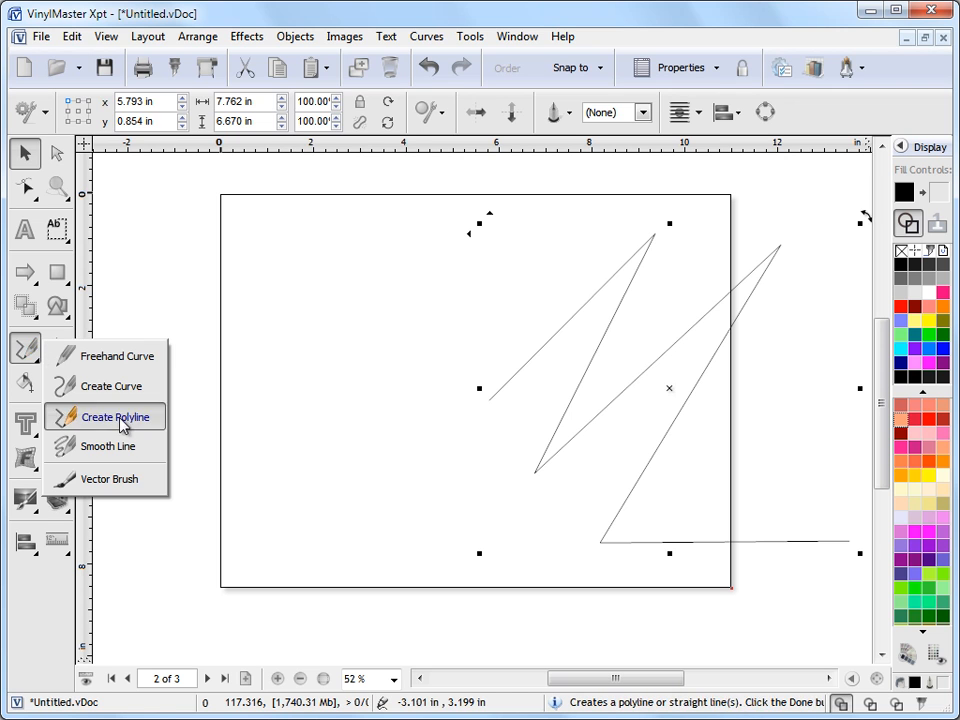
{"action": "left_click", "coordinate": [112, 416]}
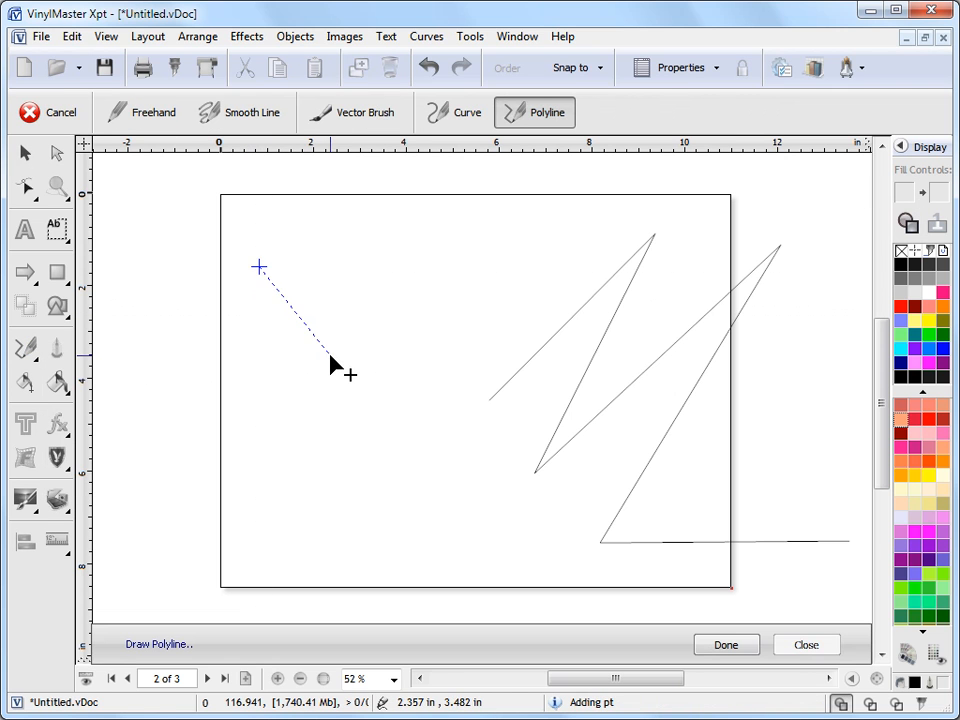
{"action": "mouse_move", "coordinate": [255, 465]}
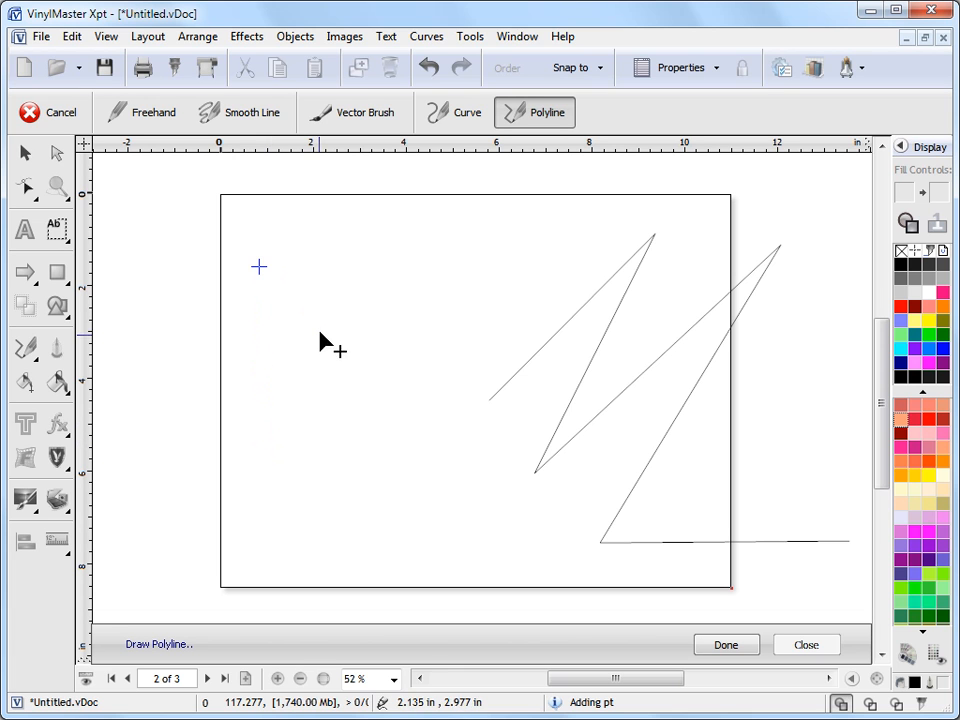
{"action": "left_click", "coordinate": [259, 438]}
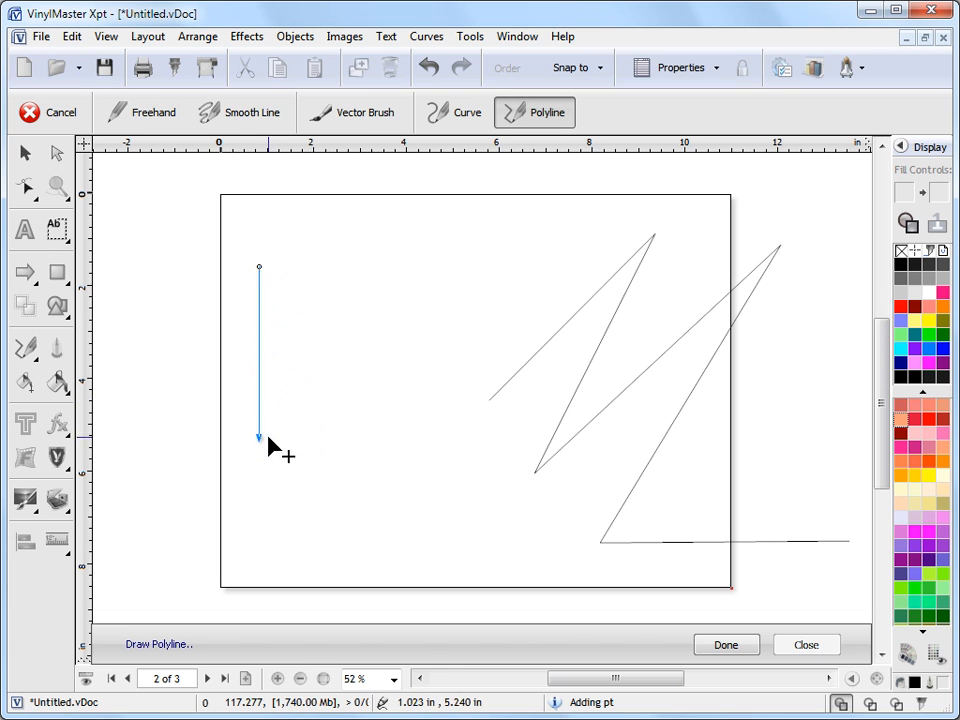
{"action": "left_click", "coordinate": [300, 270]}
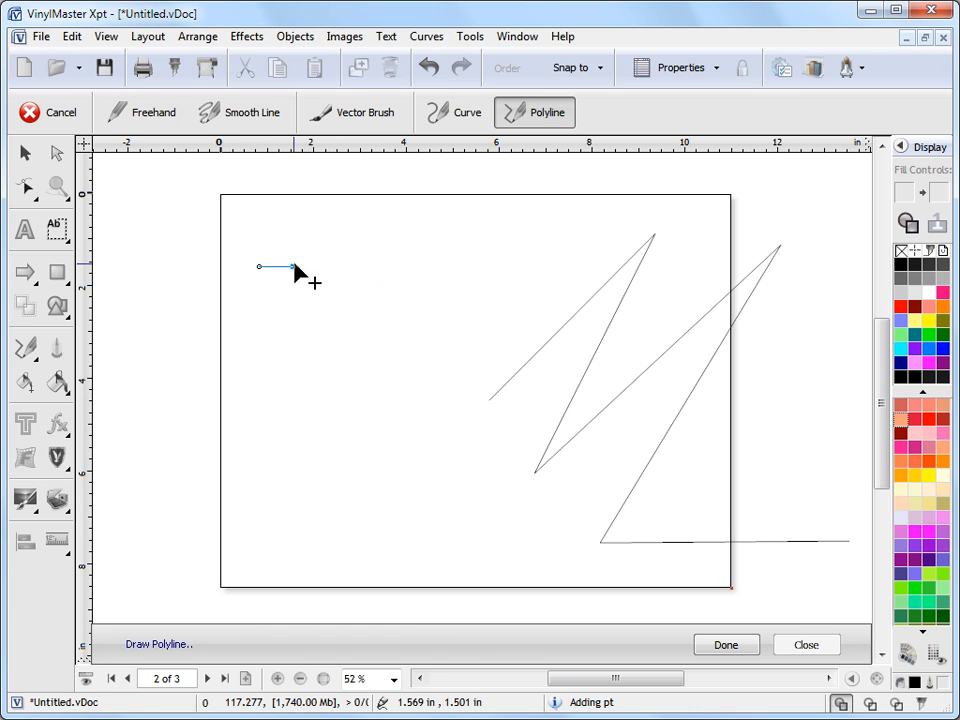
{"action": "left_click", "coordinate": [260, 370]}
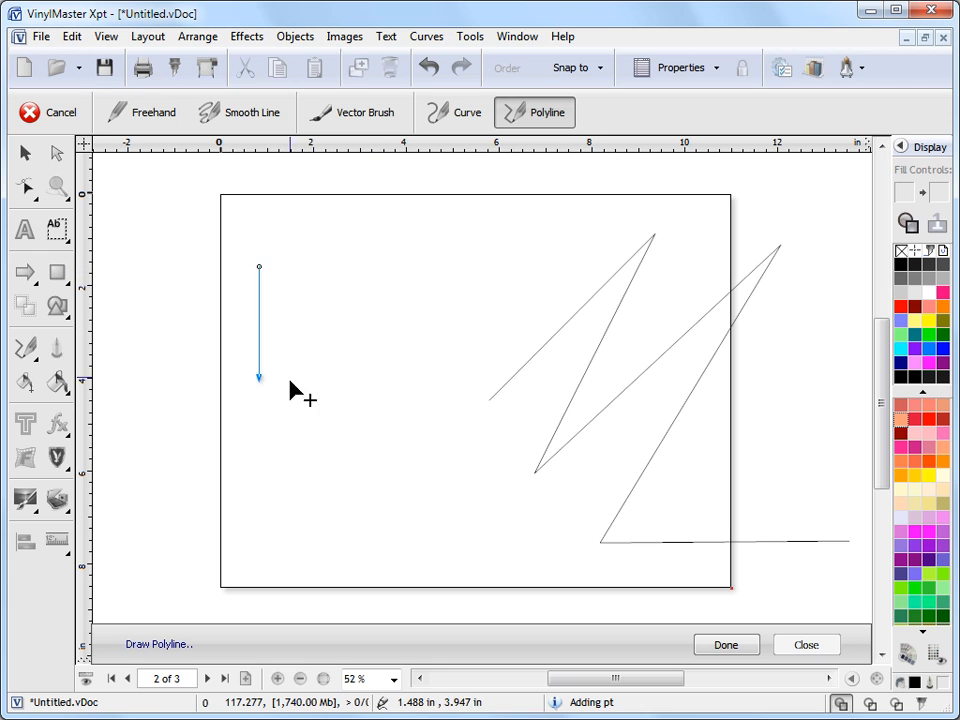
{"action": "left_click", "coordinate": [475, 267]}
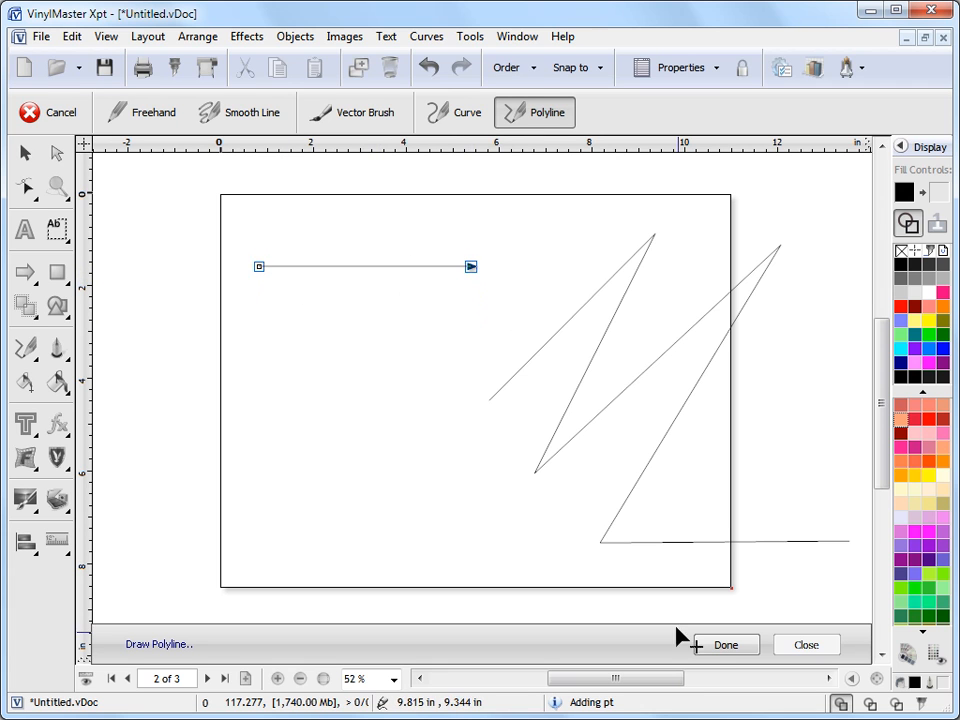
{"action": "left_click", "coordinate": [726, 644]}
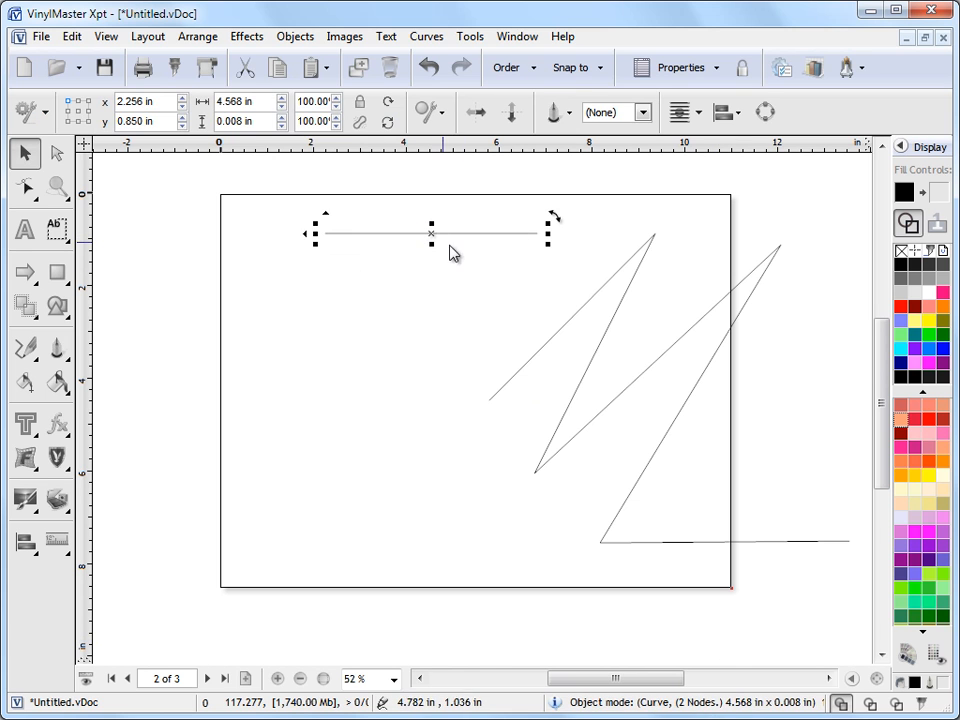
Draw a vertical line down the left side and drag a line into place
{"action": "left_click", "coordinate": [25, 347]}
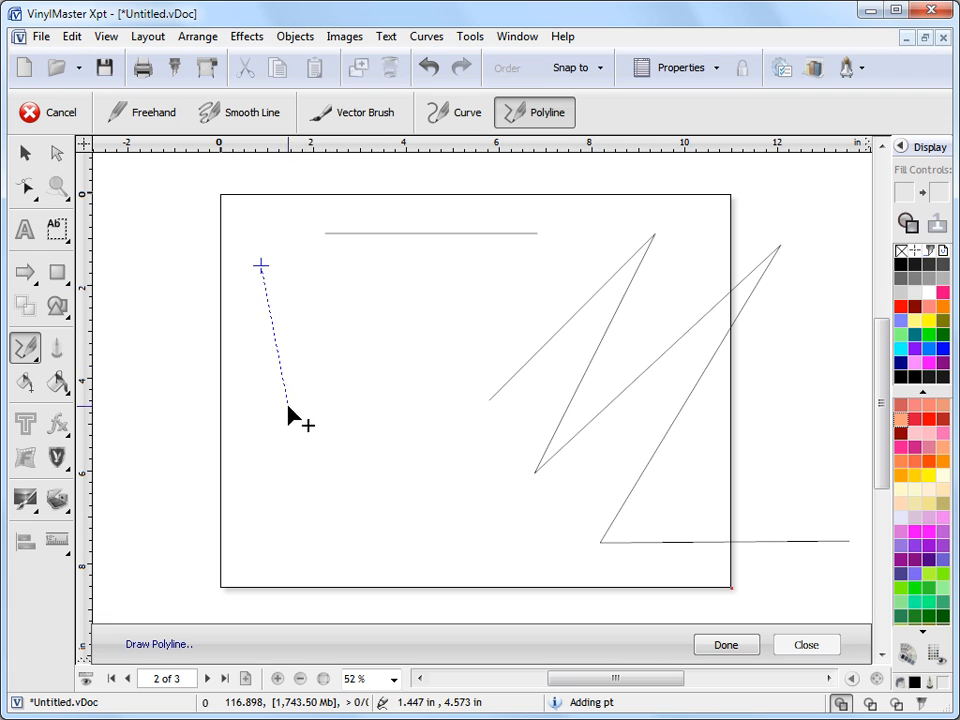
{"action": "left_click", "coordinate": [261, 445]}
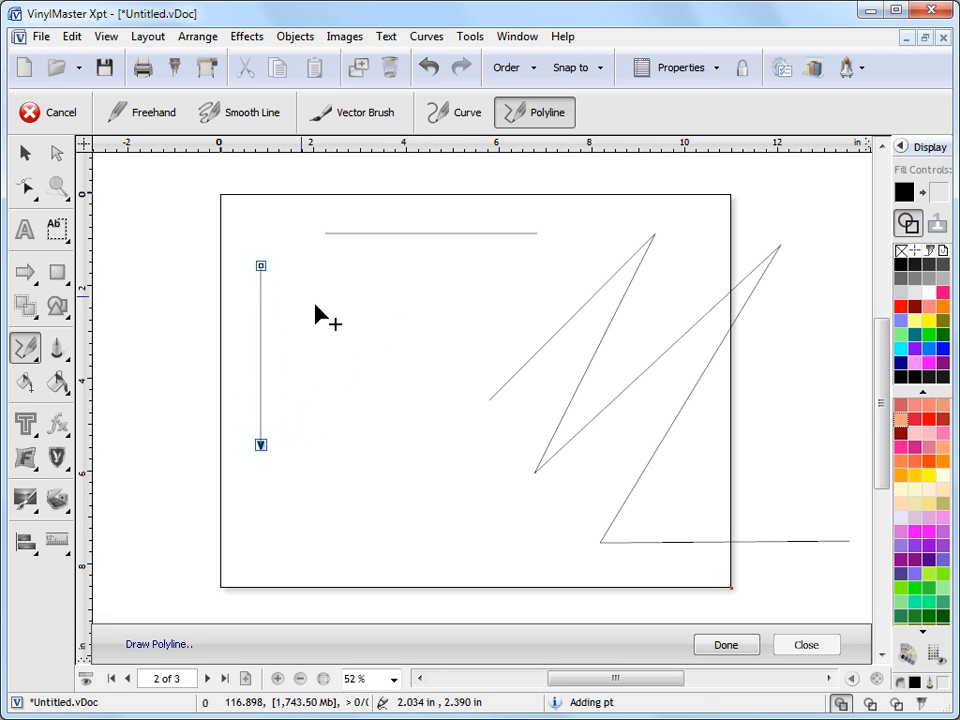
{"action": "left_click", "coordinate": [726, 644]}
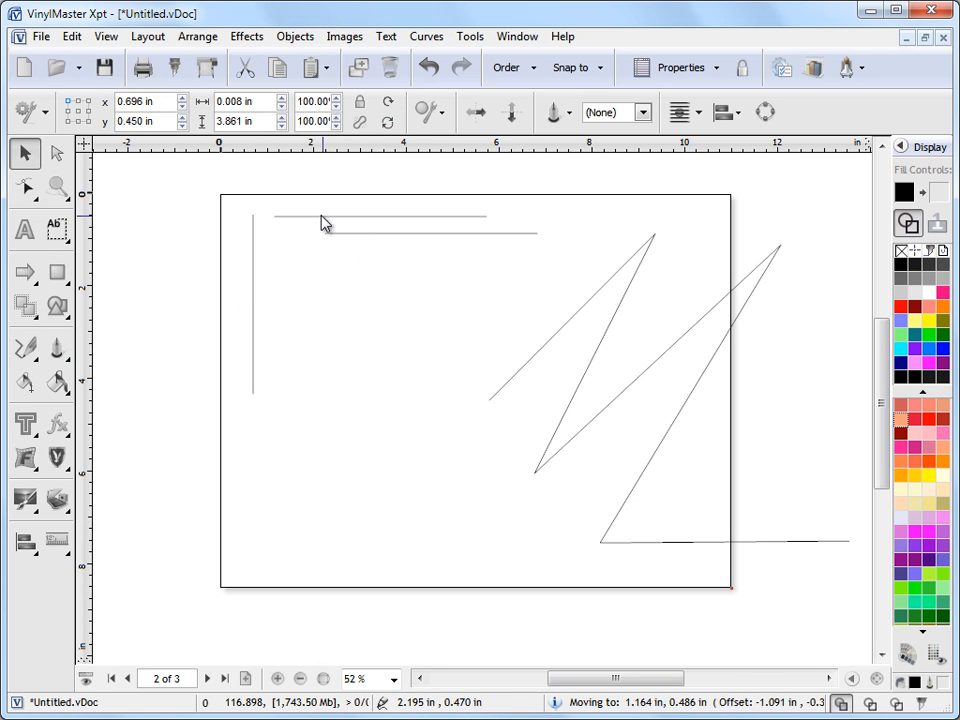
{"action": "left_click", "coordinate": [400, 215]}
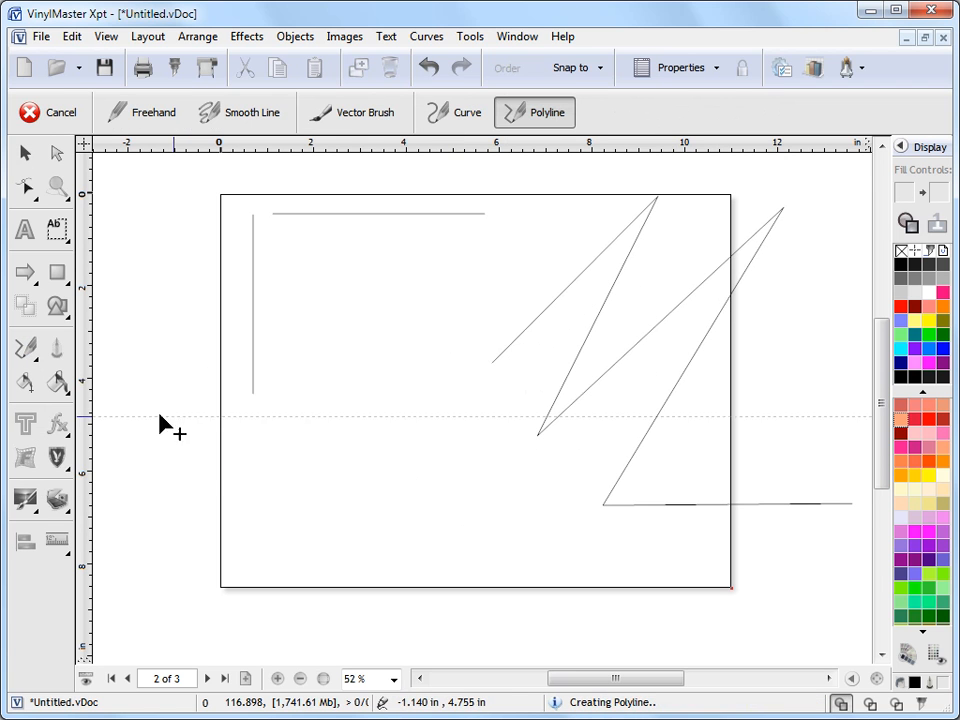
Draw a polyline with an arched segment and corners, then clear all objects from page 2
{"action": "left_click", "coordinate": [368, 482]}
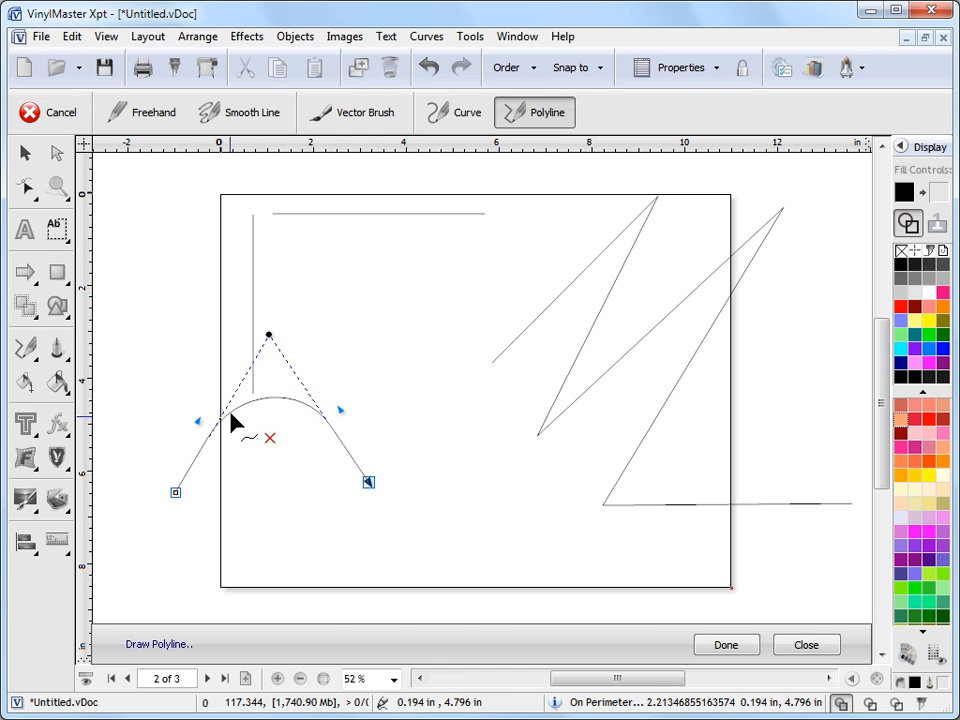
{"action": "left_click", "coordinate": [515, 483]}
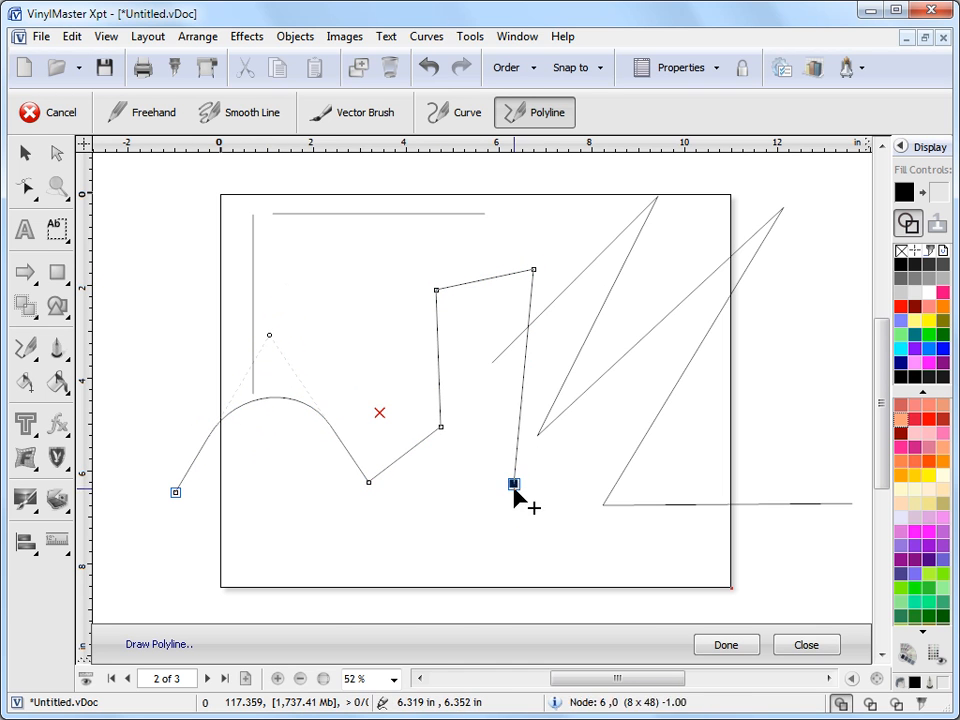
{"action": "left_click", "coordinate": [673, 549]}
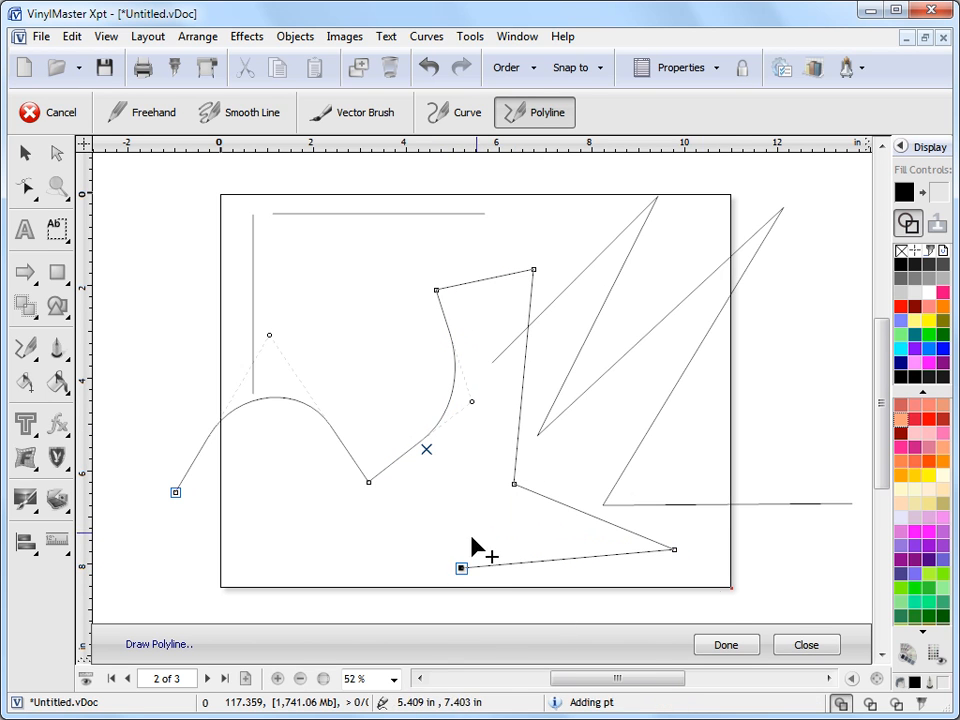
{"action": "left_click", "coordinate": [725, 644]}
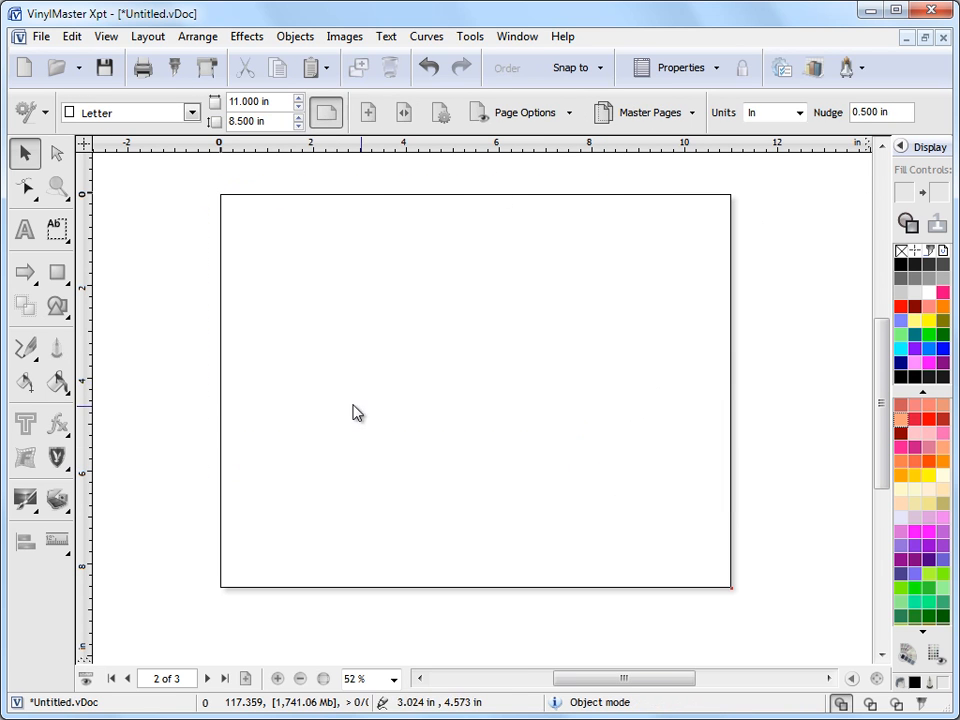
Paste the an_duck1.jpg duck photo onto page 2 and zoom in on it
{"action": "left_click", "coordinate": [26, 347]}
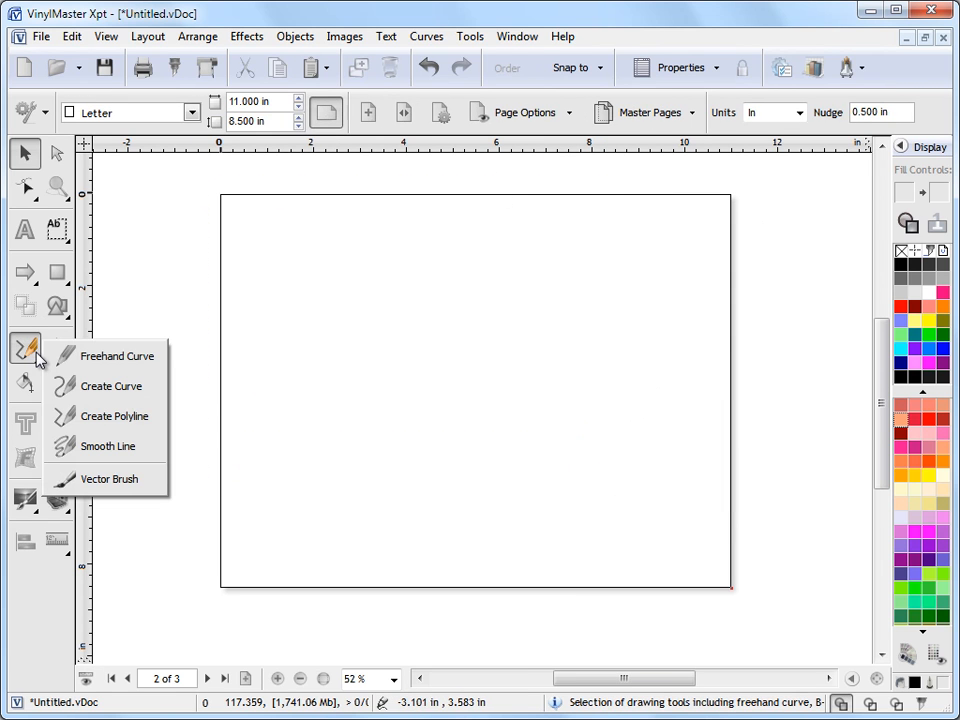
{"action": "left_click", "coordinate": [25, 153]}
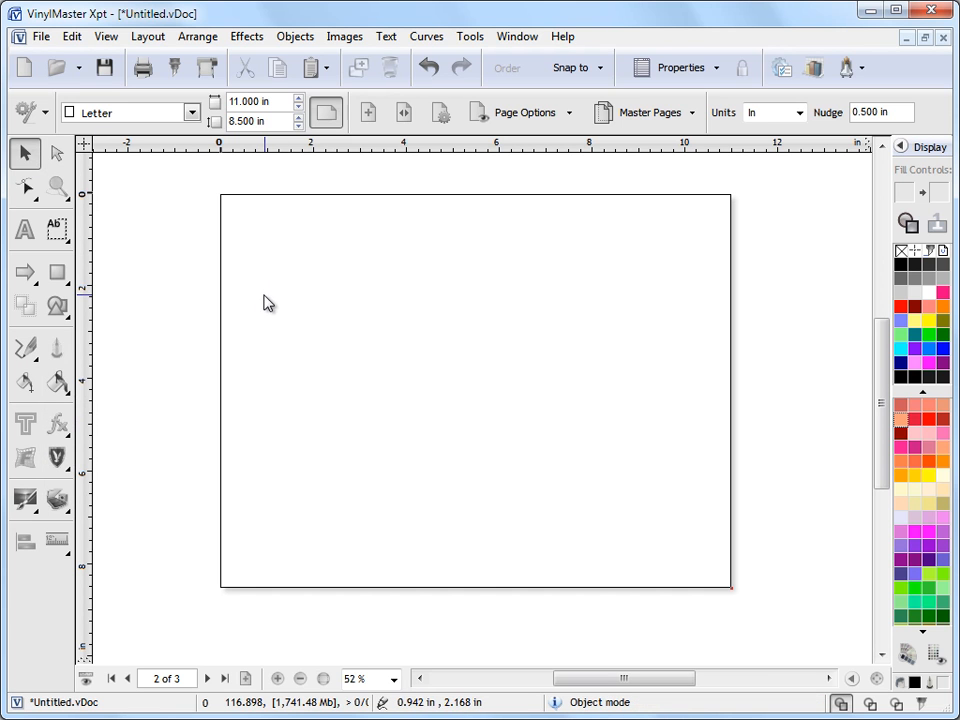
{"action": "mouse_move", "coordinate": [333, 323]}
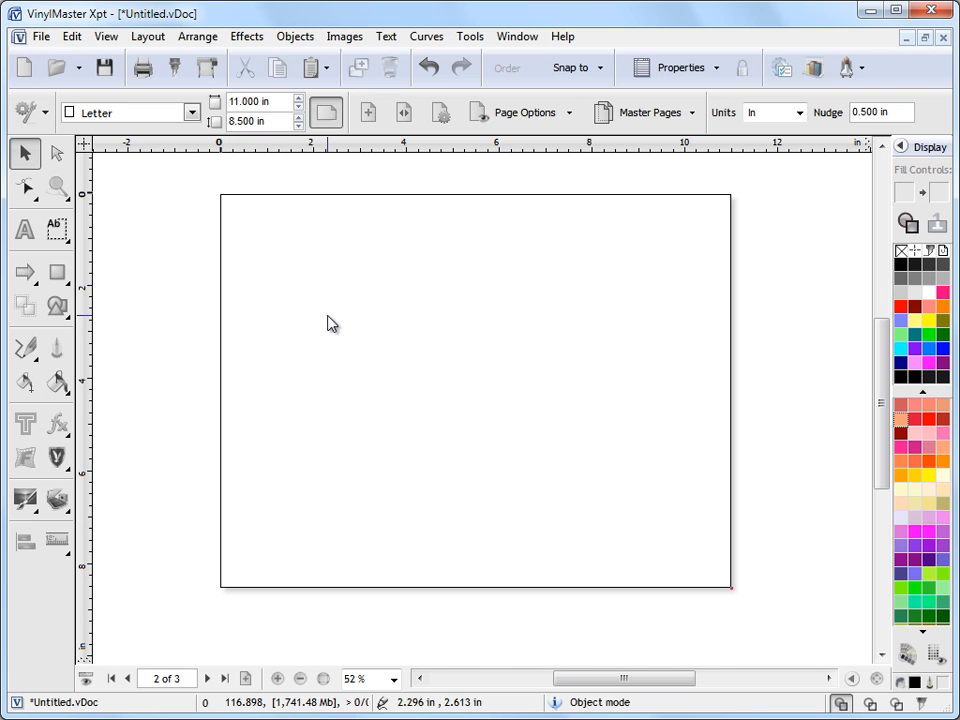
{"action": "mouse_move", "coordinate": [323, 333]}
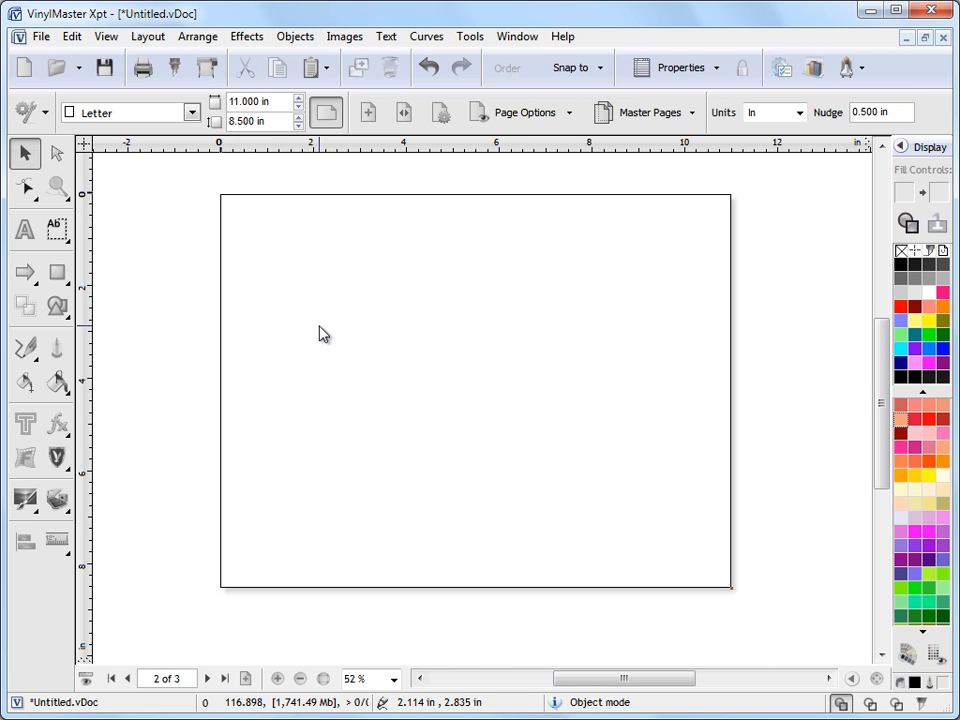
{"action": "mouse_move", "coordinate": [360, 55]}
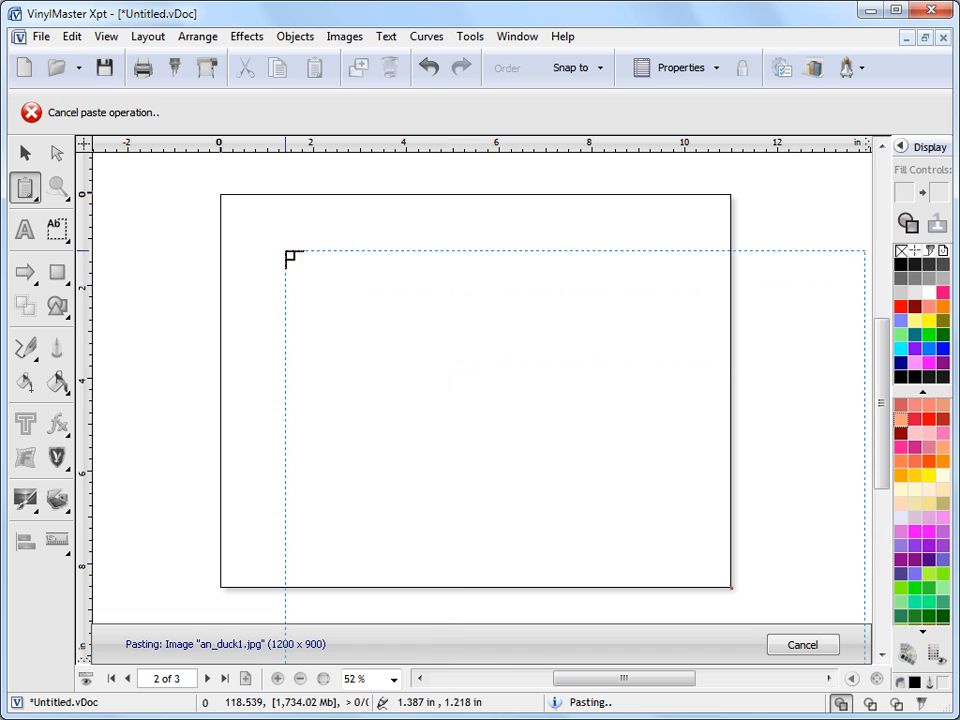
{"action": "left_click", "coordinate": [465, 390]}
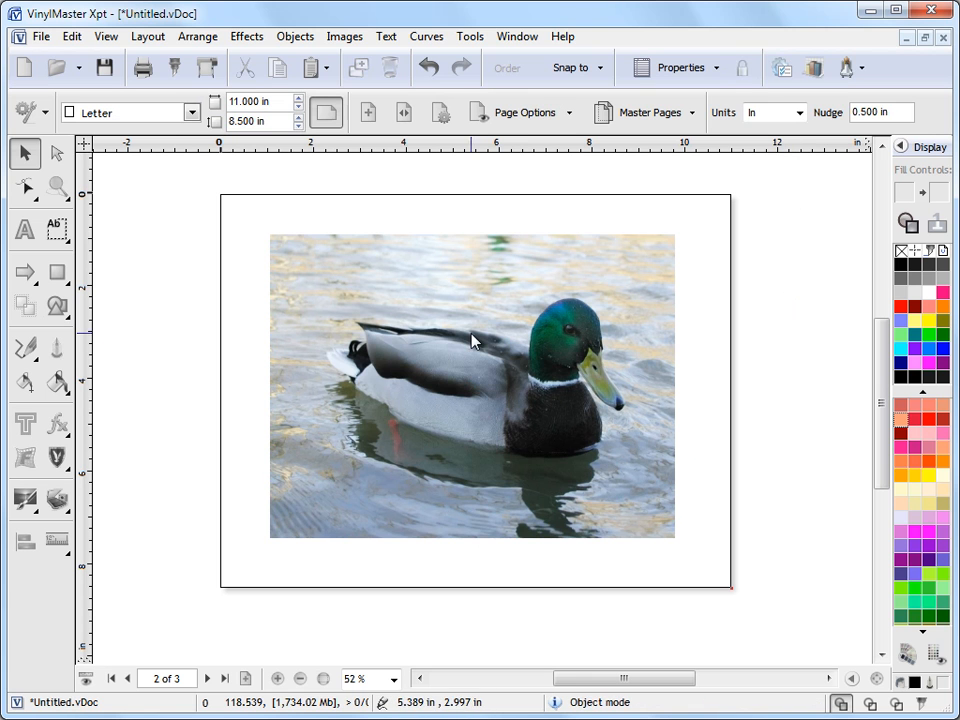
{"action": "left_click", "coordinate": [57, 188]}
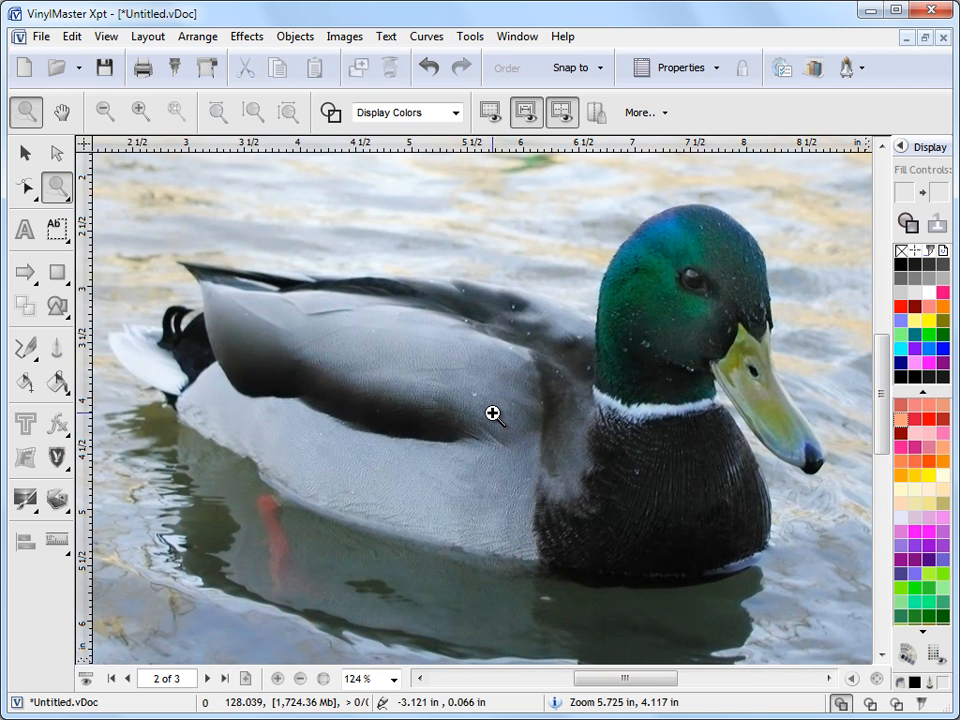
{"action": "mouse_move", "coordinate": [216, 394]}
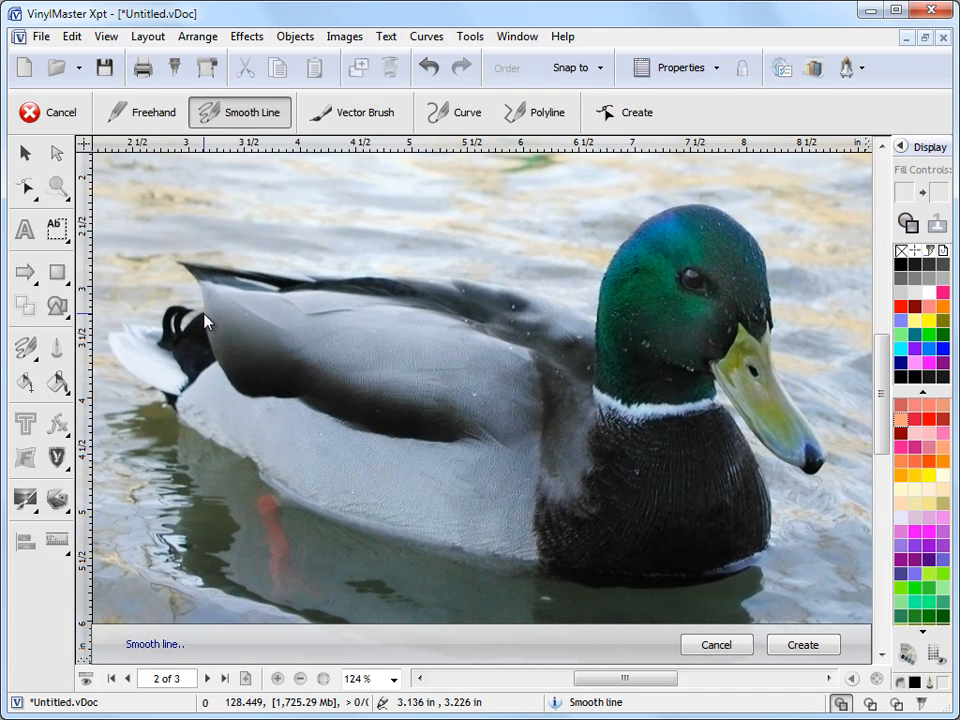
Trace the duck's tail, back, head and bill with Smooth Line nodes into a closed curve
{"action": "left_click", "coordinate": [205, 315]}
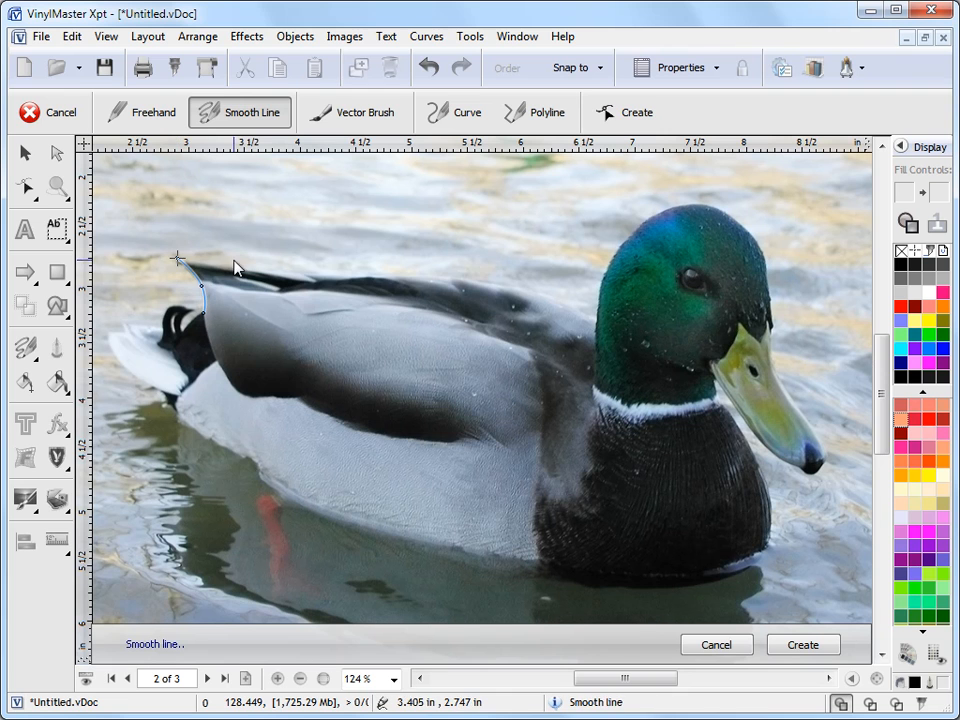
{"action": "left_click", "coordinate": [405, 275]}
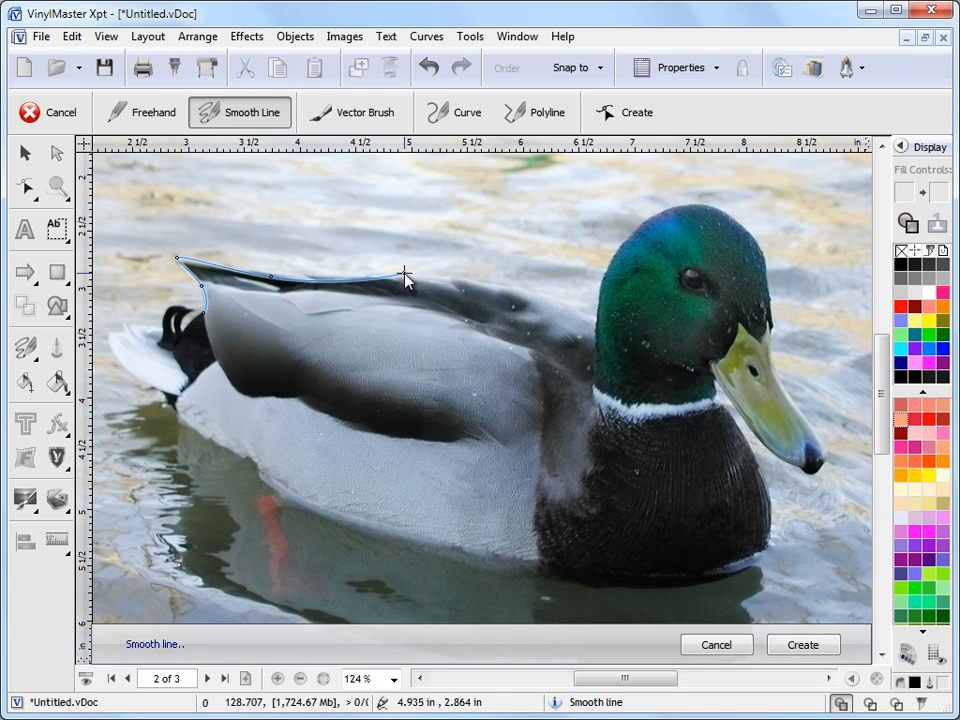
{"action": "left_click", "coordinate": [595, 330]}
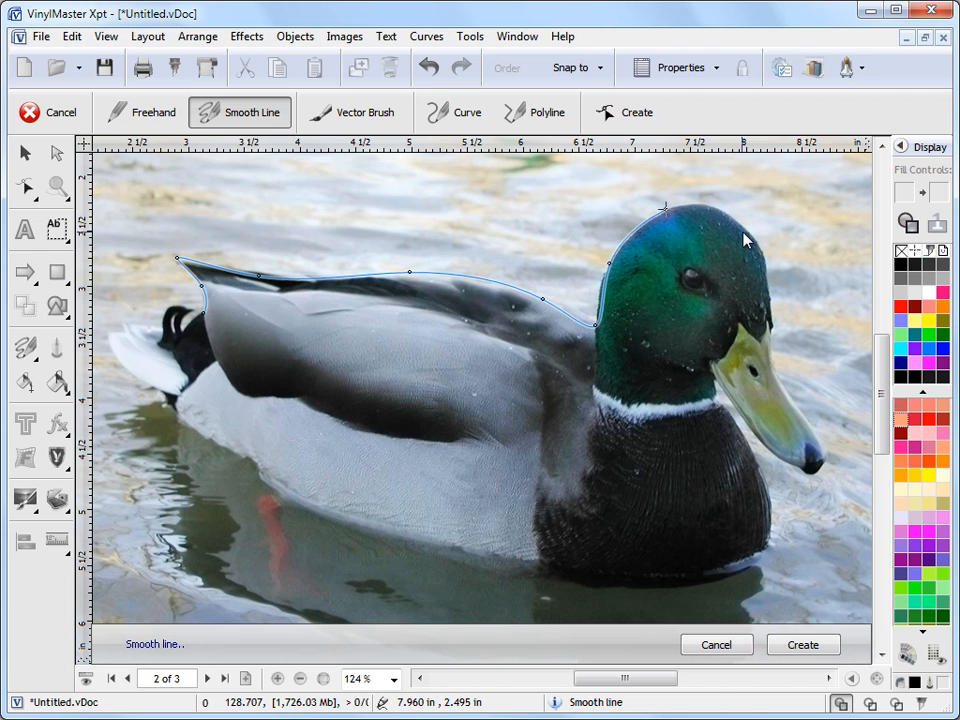
{"action": "left_click", "coordinate": [745, 237]}
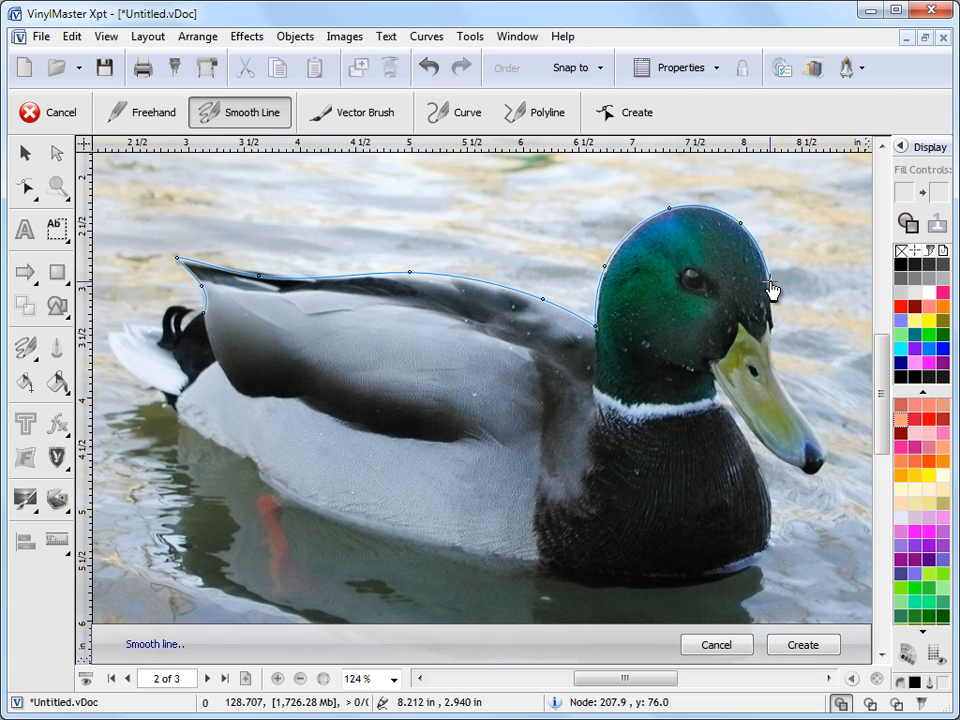
{"action": "left_click", "coordinate": [768, 343]}
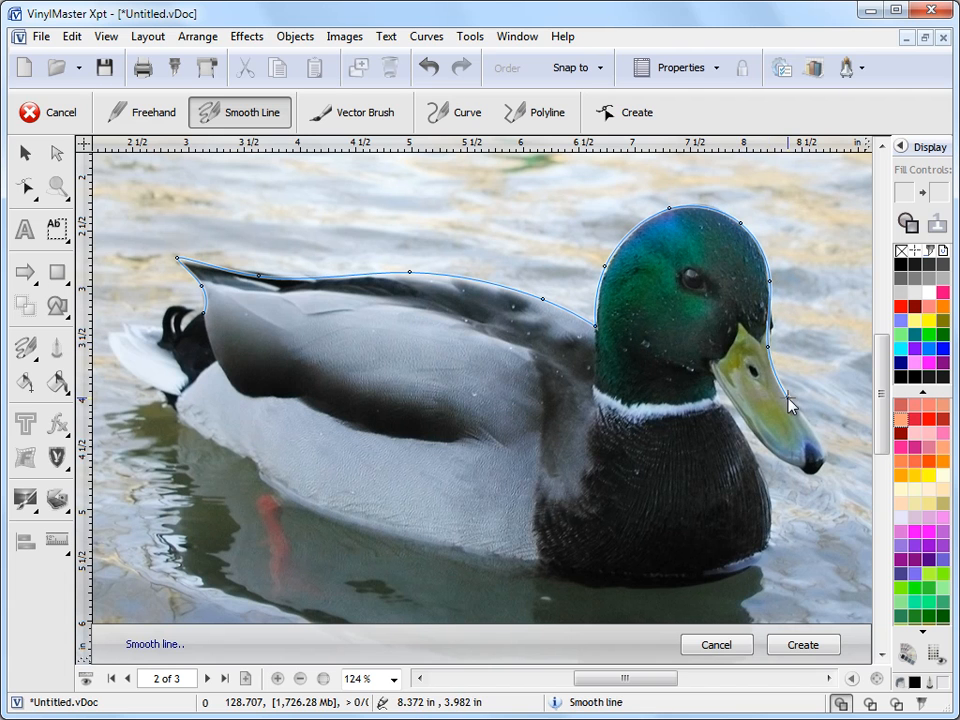
{"action": "left_click", "coordinate": [825, 470]}
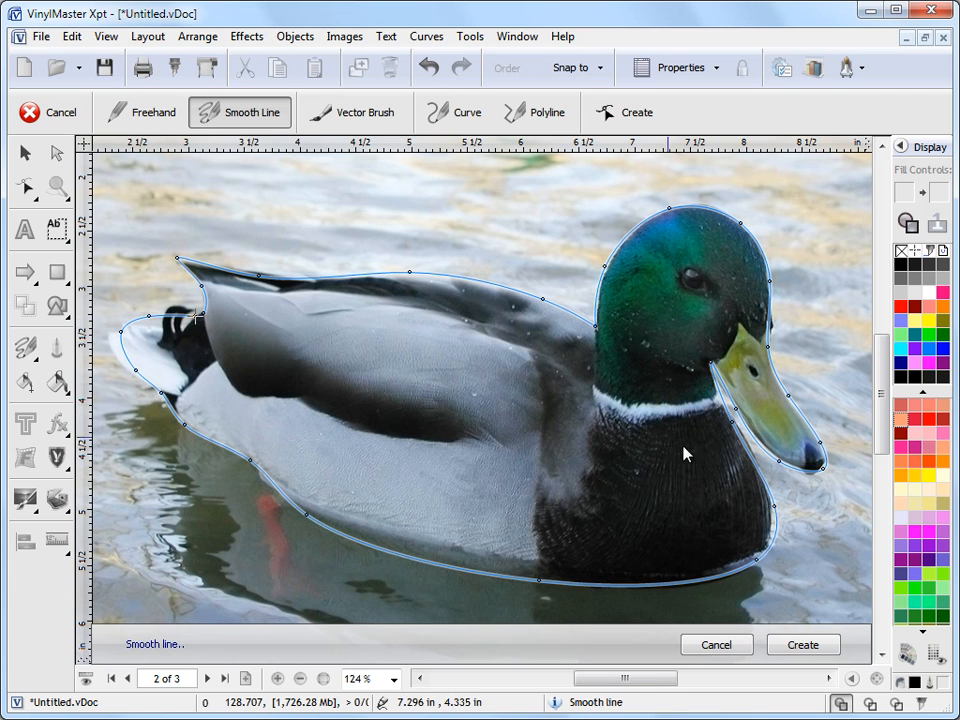
{"action": "left_click", "coordinate": [802, 644]}
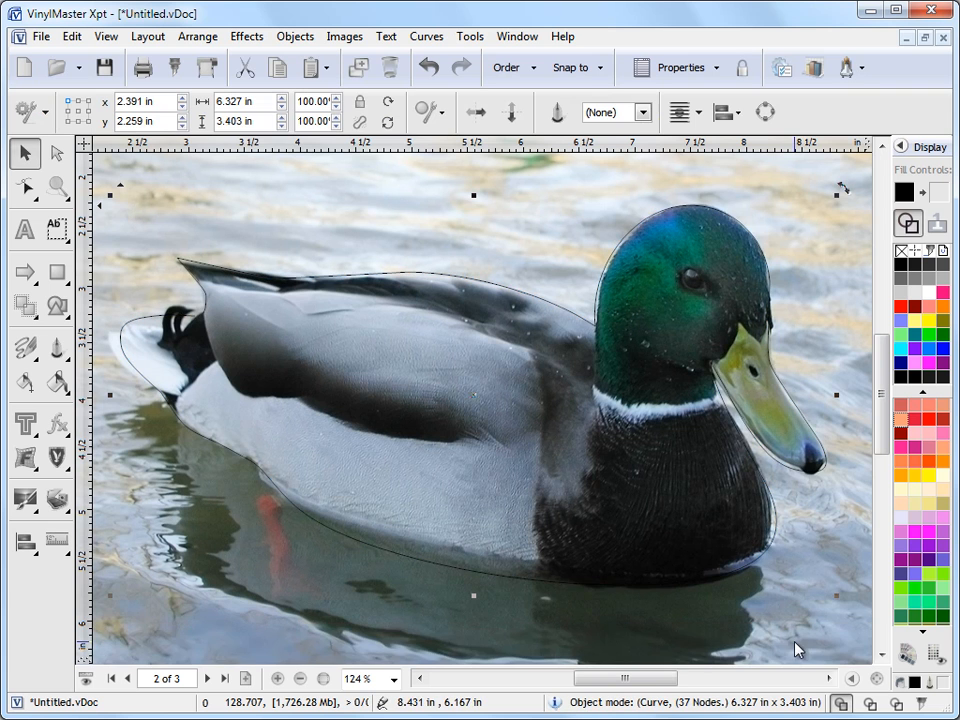
{"action": "mouse_move", "coordinate": [283, 443]}
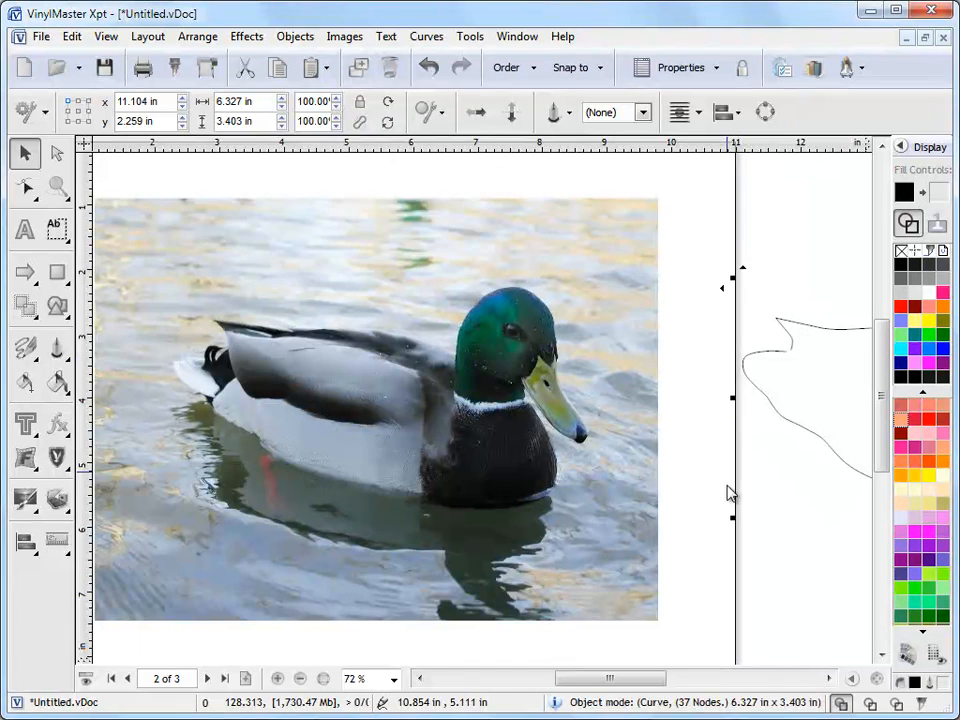
Shift the duck outline further right, off the photo
{"action": "scroll", "scroll_direction": "right", "scroll_amount": 3}
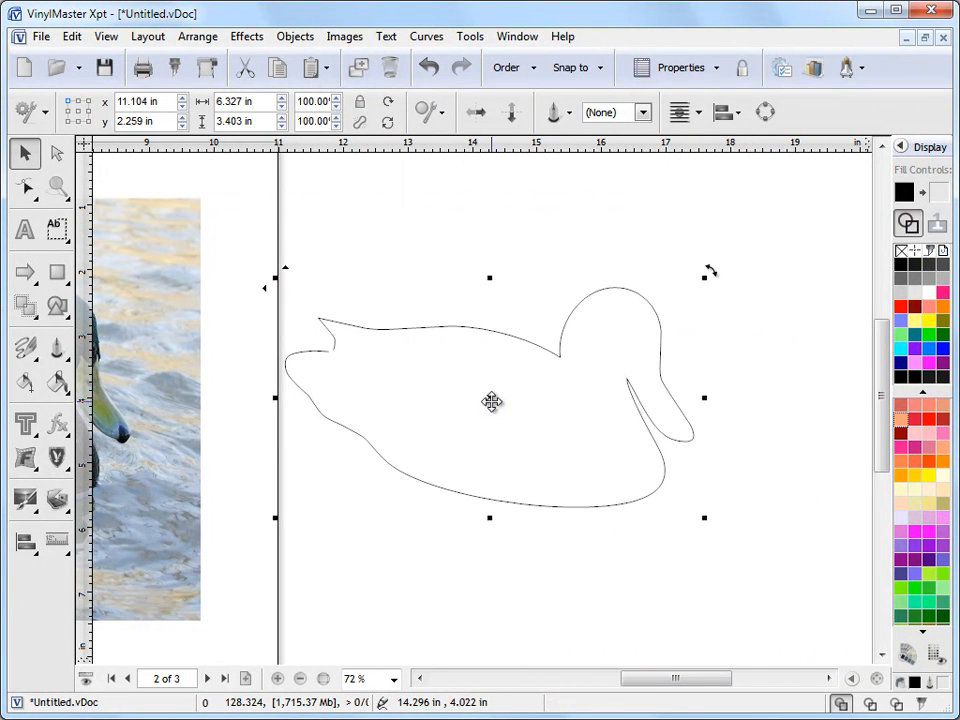
{"action": "left_click_drag", "start_coordinate": [491, 401], "coordinate": [508, 400]}
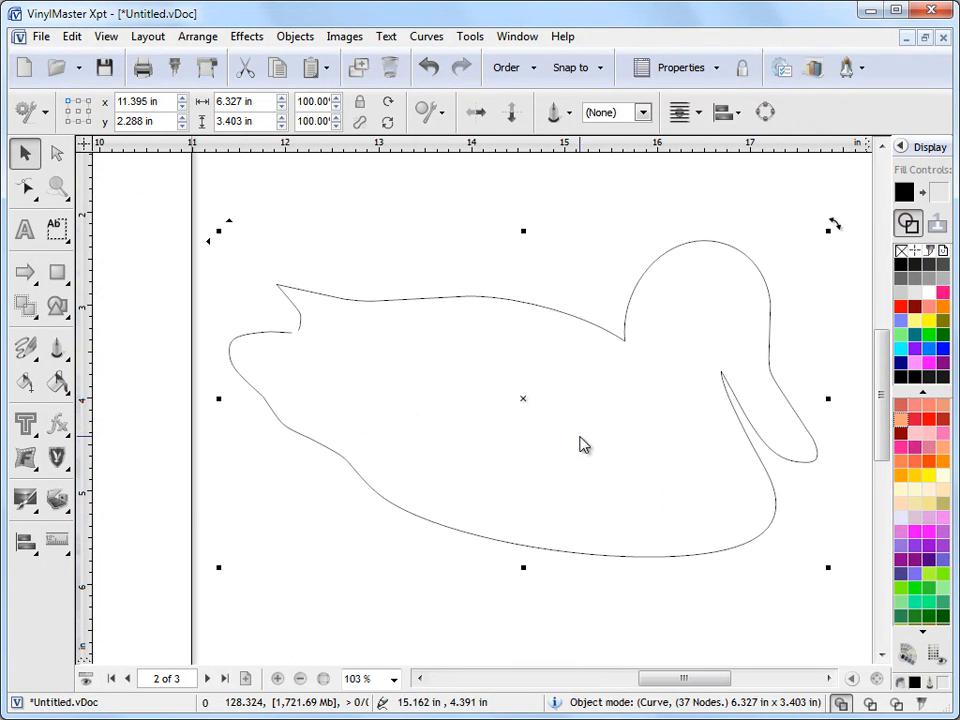
{"action": "mouse_move", "coordinate": [630, 537]}
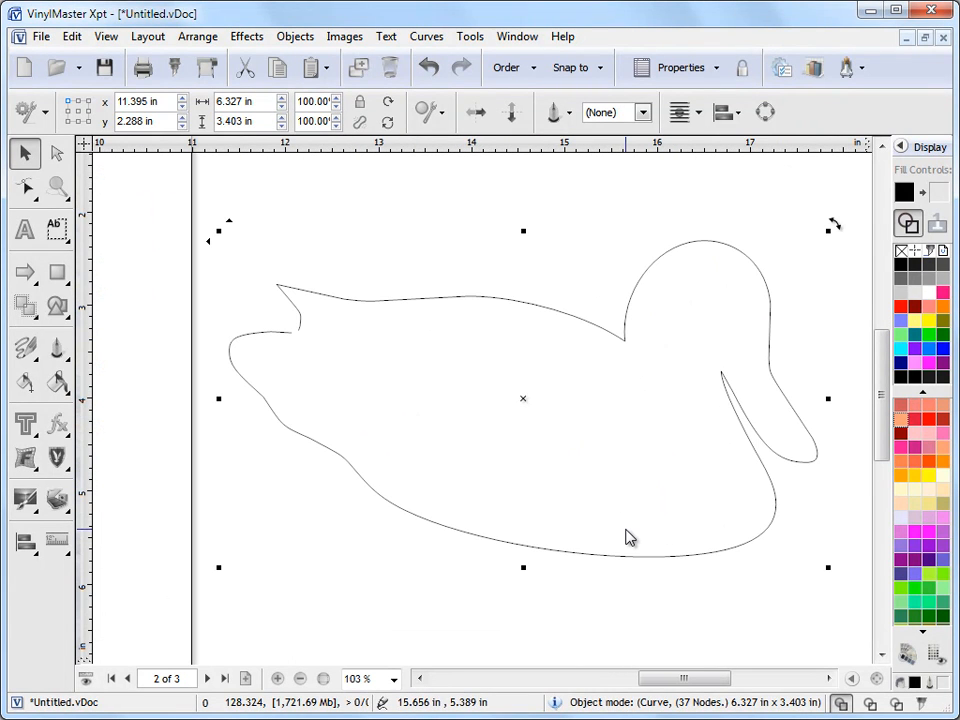
{"action": "mouse_move", "coordinate": [714, 291]}
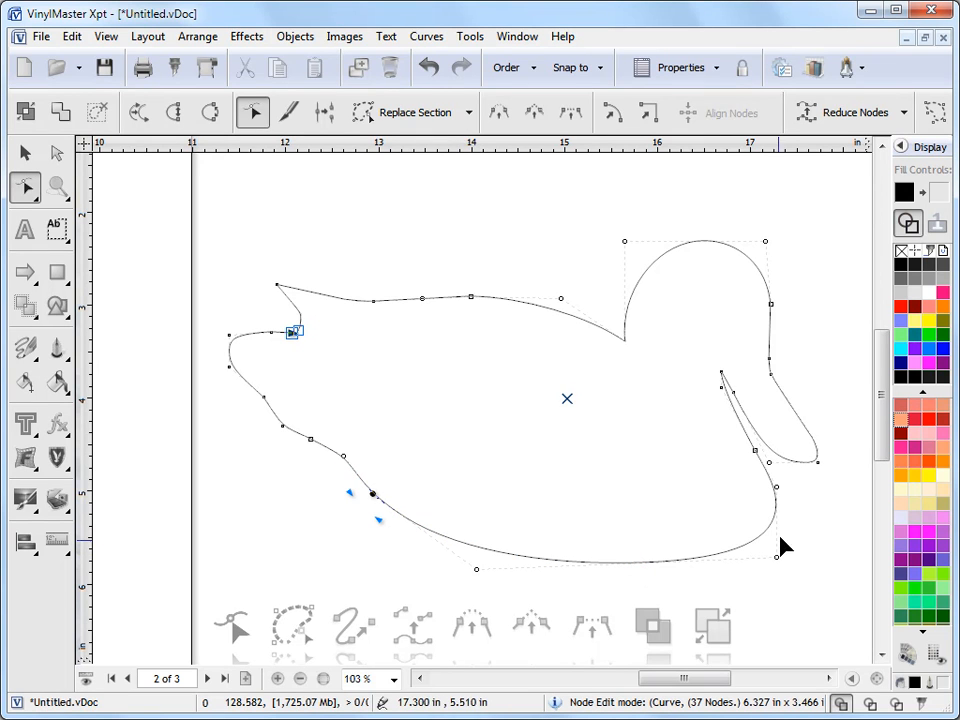
{"action": "mouse_move", "coordinate": [613, 400]}
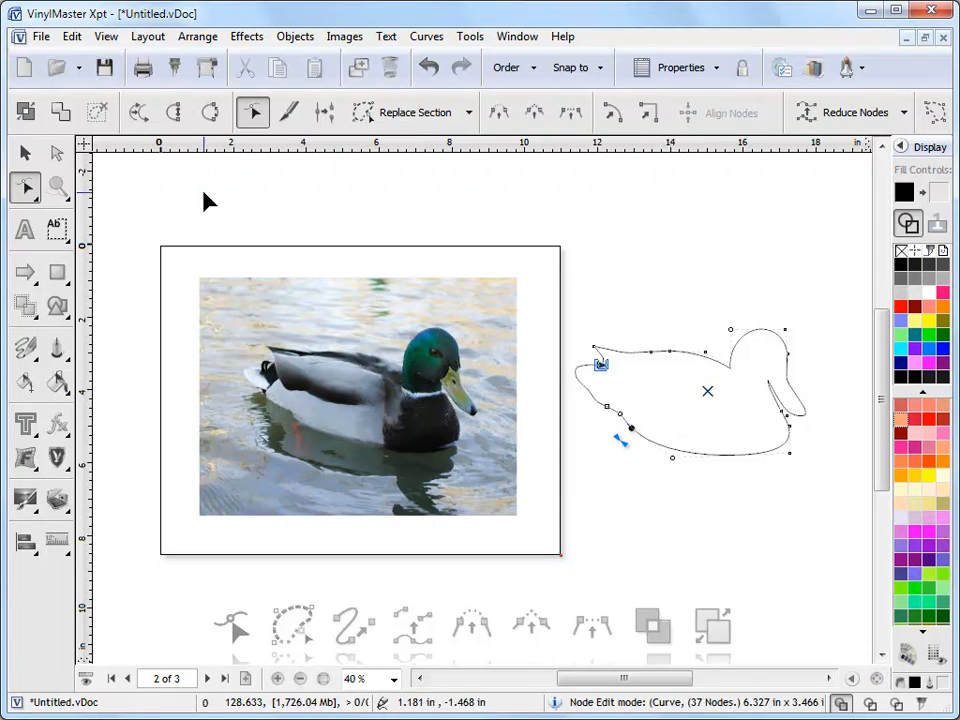
With the Vector Brush, paint a black looping squiggle left of the photo and a wide band across its top
{"action": "left_click", "coordinate": [25, 153]}
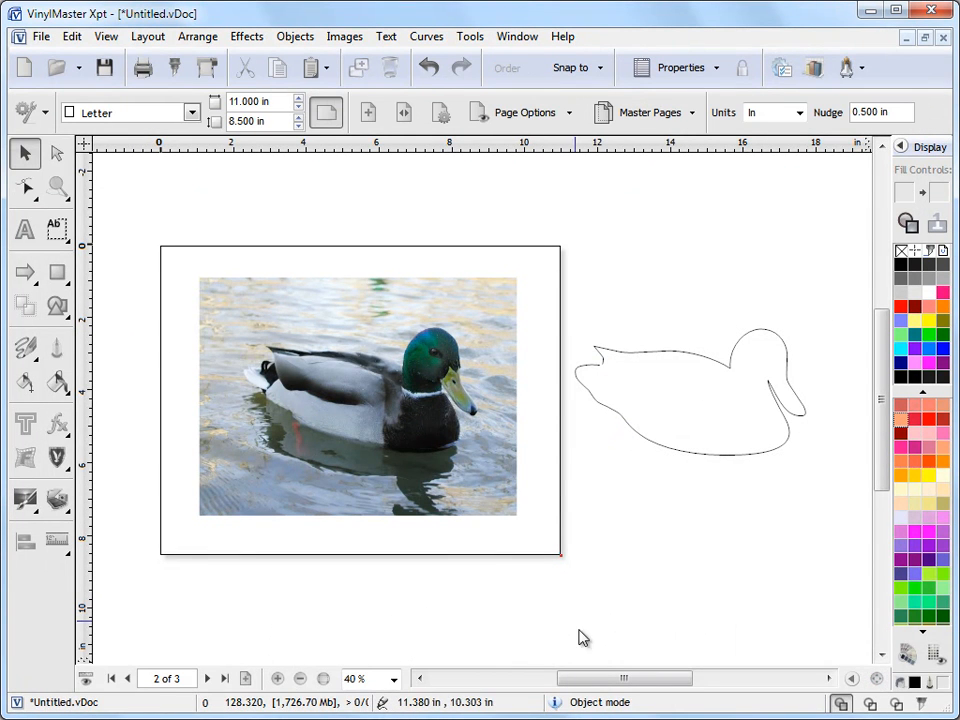
{"action": "left_click", "coordinate": [25, 348]}
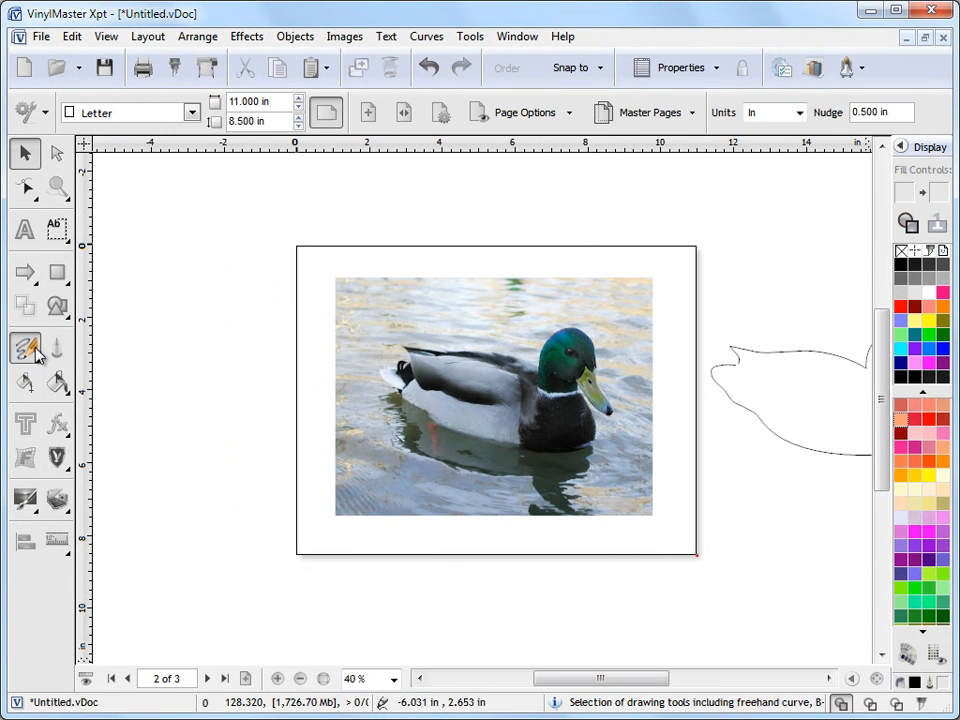
{"action": "left_click", "coordinate": [25, 348]}
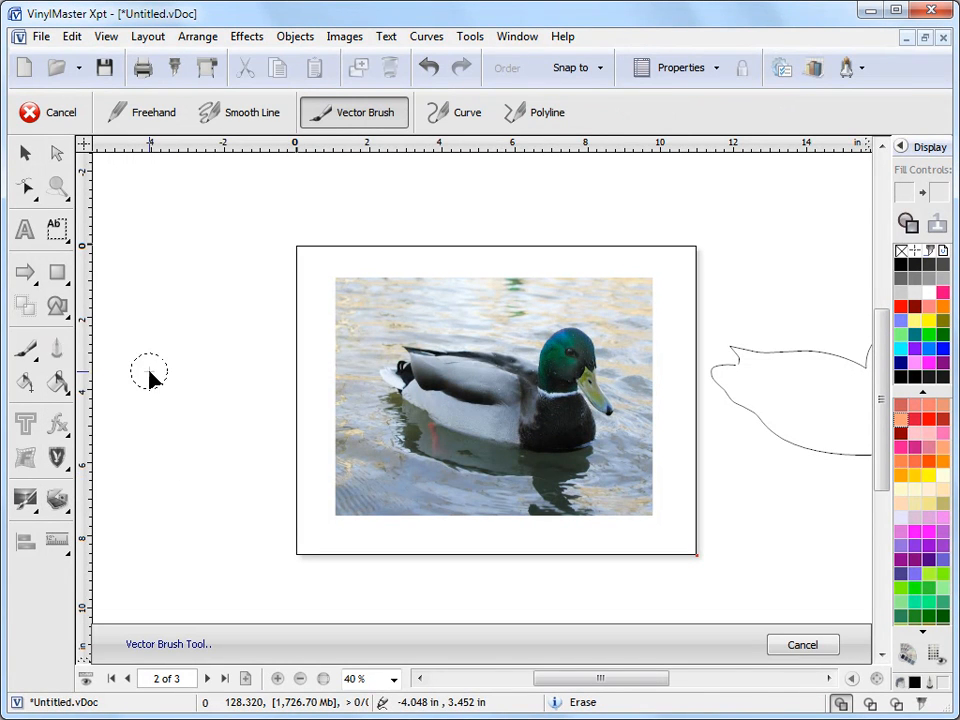
{"action": "left_click_drag", "start_coordinate": [150, 380], "coordinate": [280, 455]}
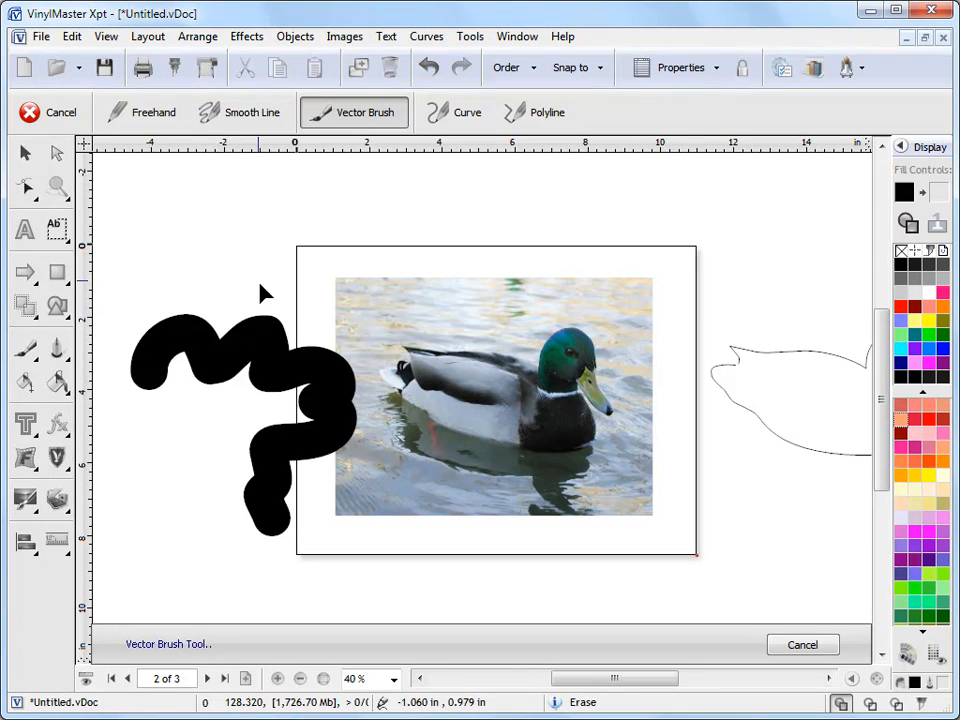
{"action": "mouse_move", "coordinate": [170, 250]}
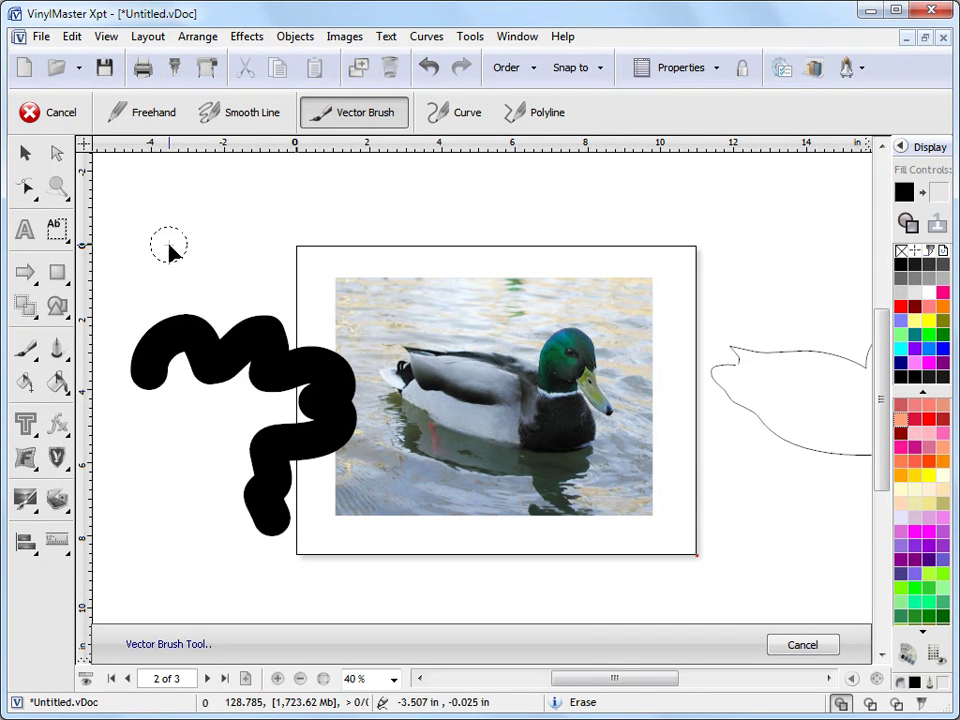
{"action": "mouse_move", "coordinate": [180, 243]}
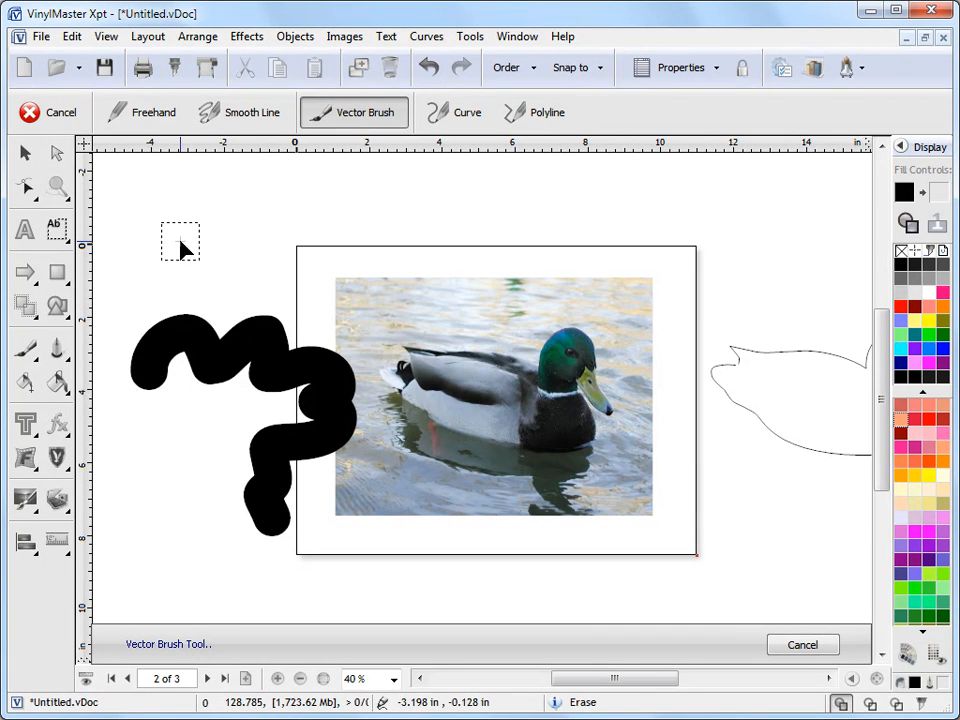
{"action": "left_click_drag", "start_coordinate": [180, 240], "coordinate": [500, 235]}
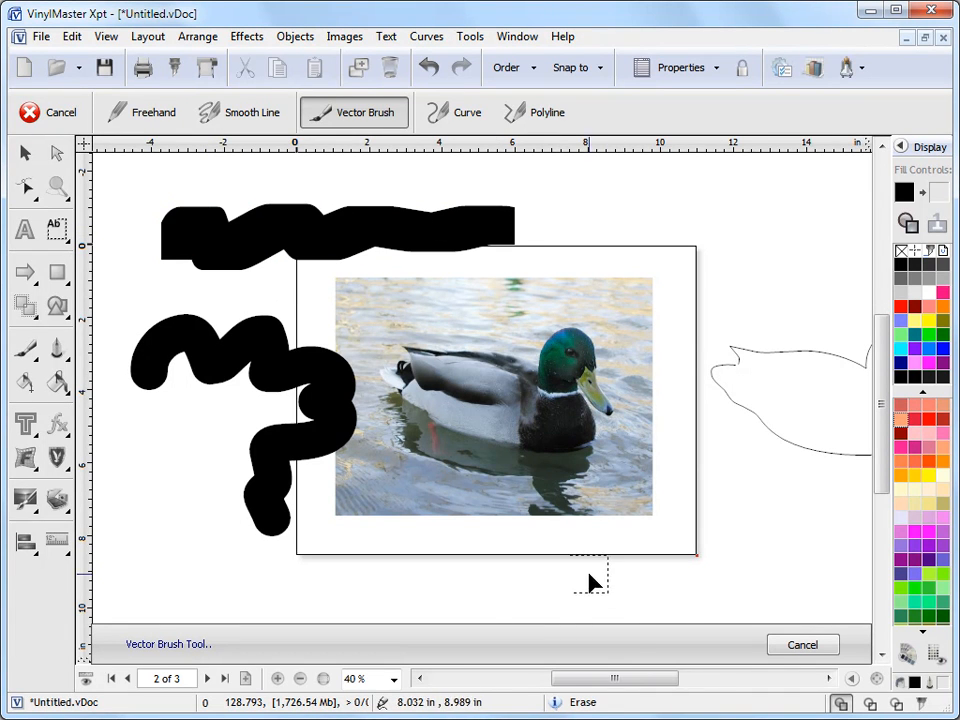
{"action": "left_click", "coordinate": [25, 152]}
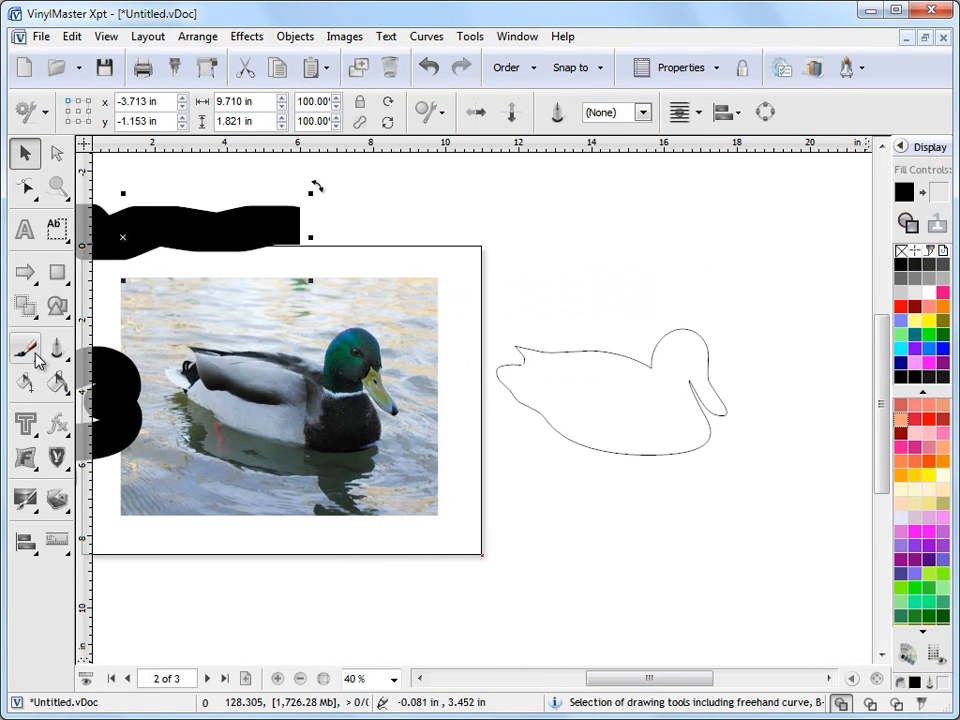
Node-edit the 37-node duck outline and select a neck node to show its curve handles
{"action": "left_click", "coordinate": [25, 347]}
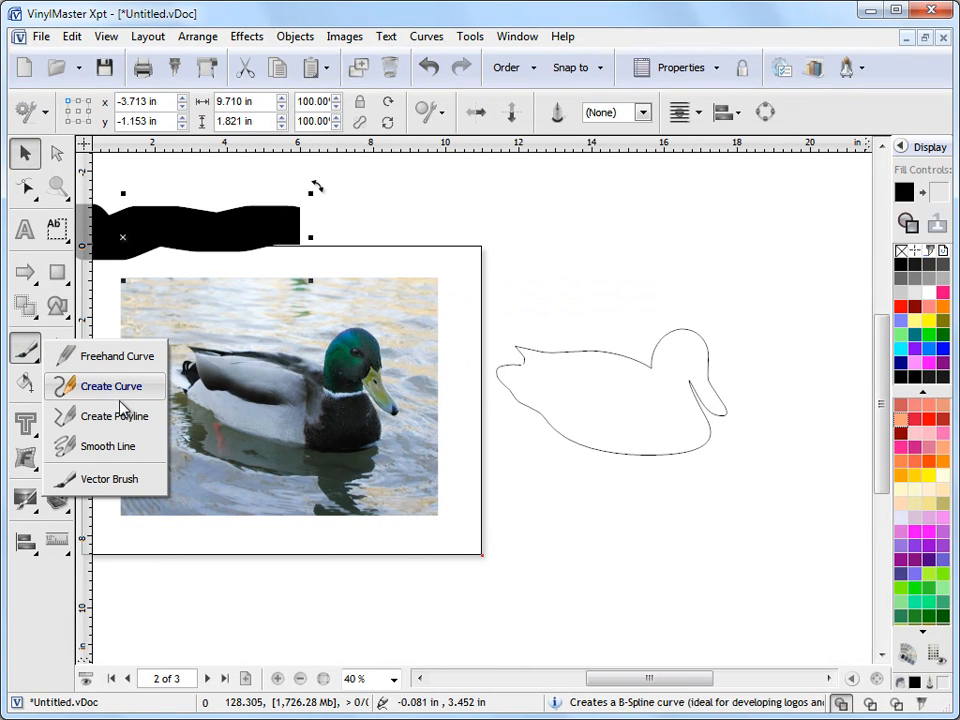
{"action": "mouse_move", "coordinate": [111, 386]}
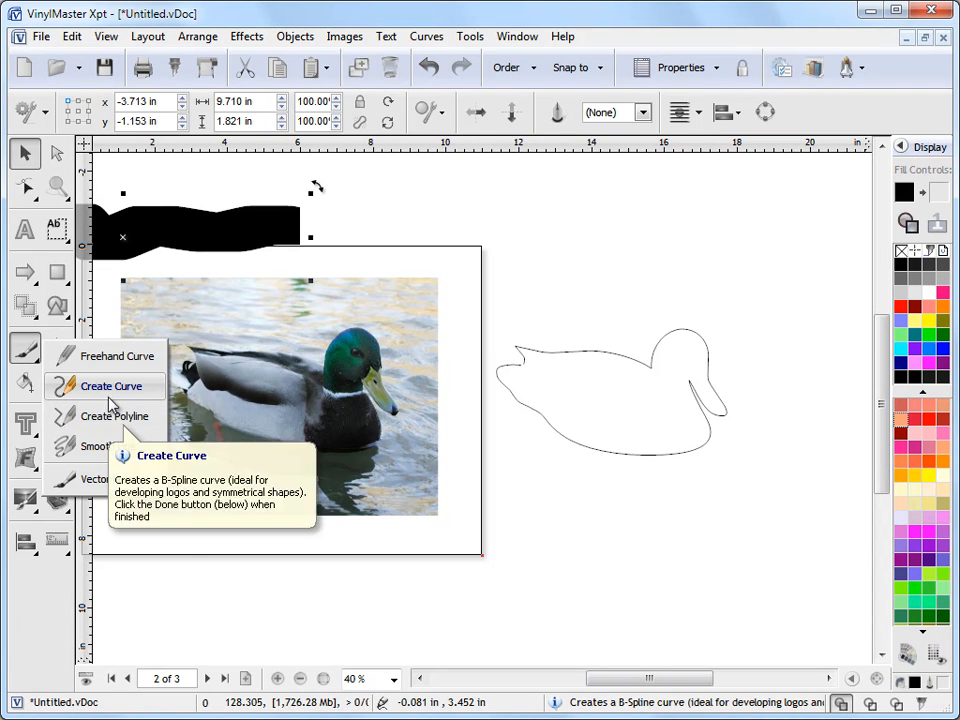
{"action": "mouse_move", "coordinate": [580, 548]}
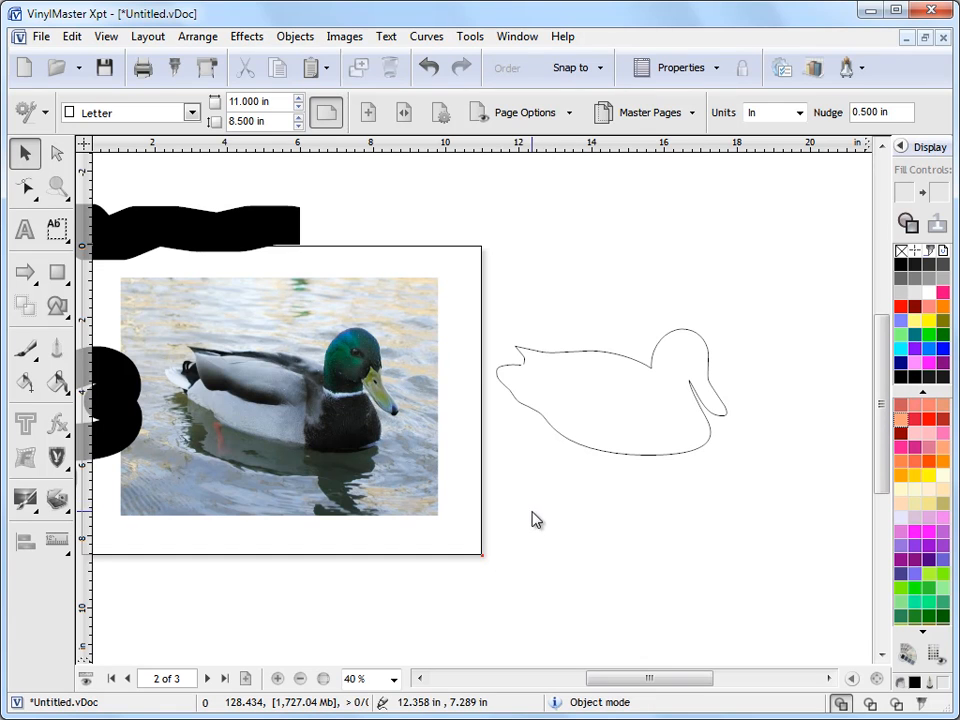
{"action": "mouse_move", "coordinate": [706, 484]}
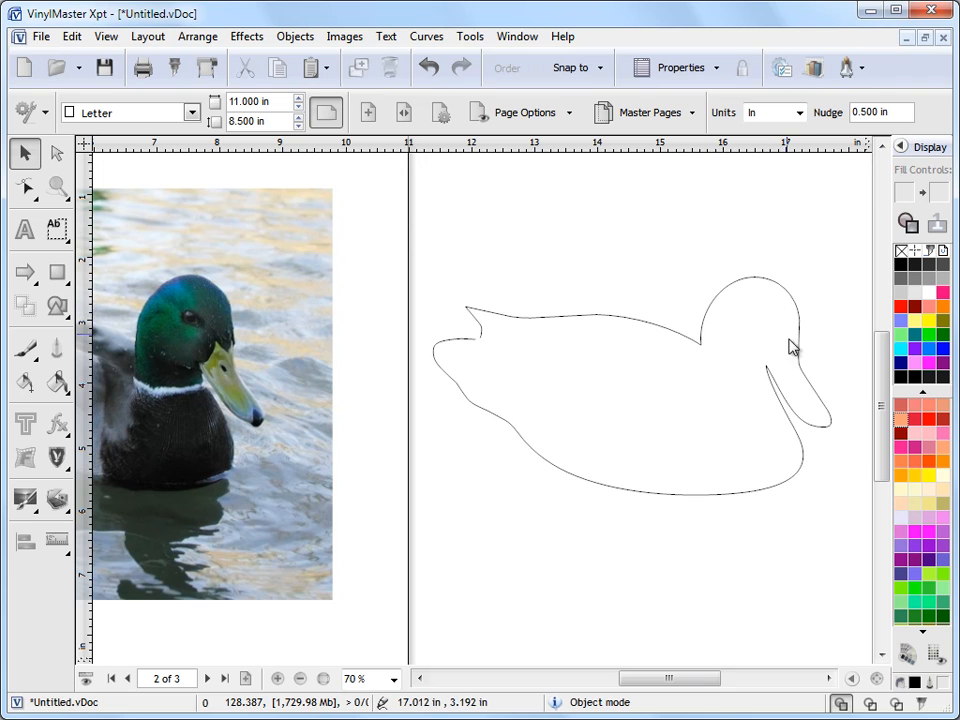
{"action": "mouse_move", "coordinate": [684, 387]}
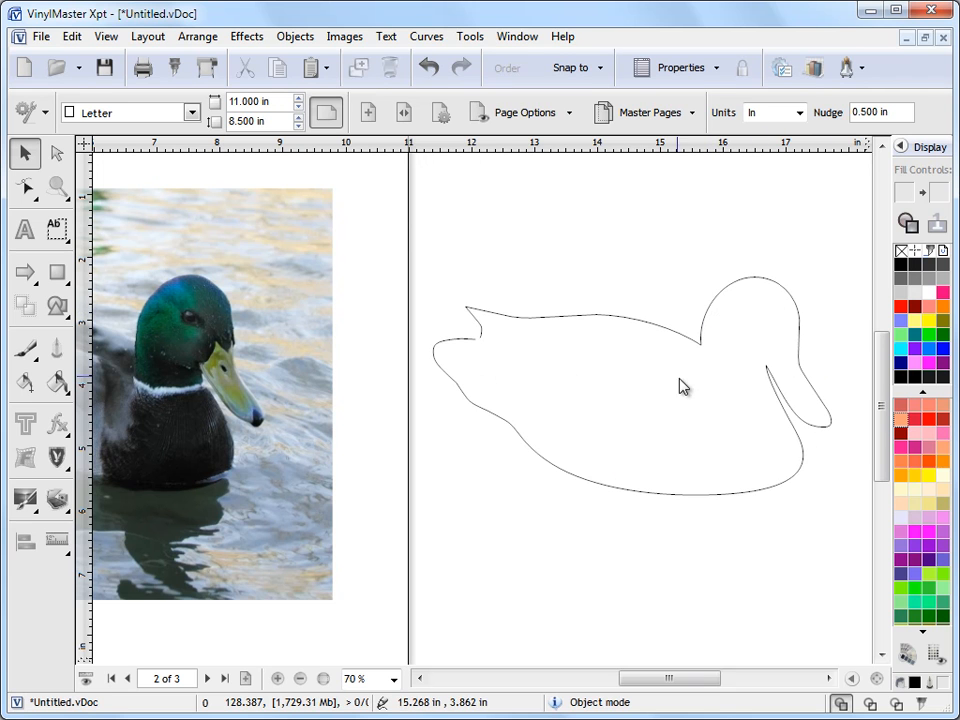
{"action": "mouse_move", "coordinate": [667, 455]}
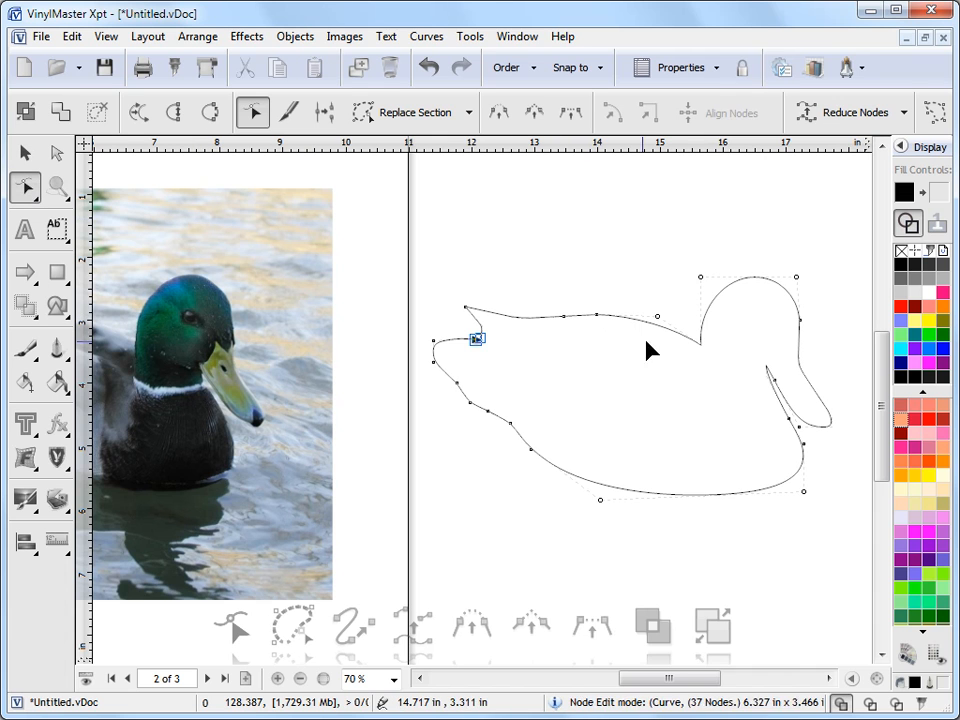
{"action": "left_click", "coordinate": [657, 316]}
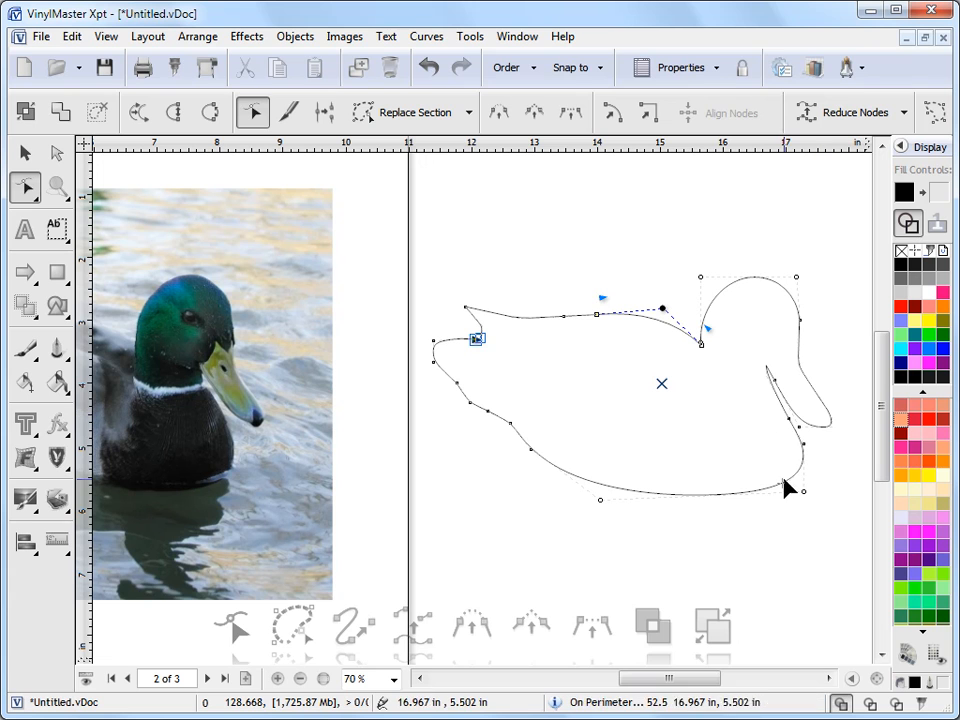
{"action": "mouse_move", "coordinate": [800, 350]}
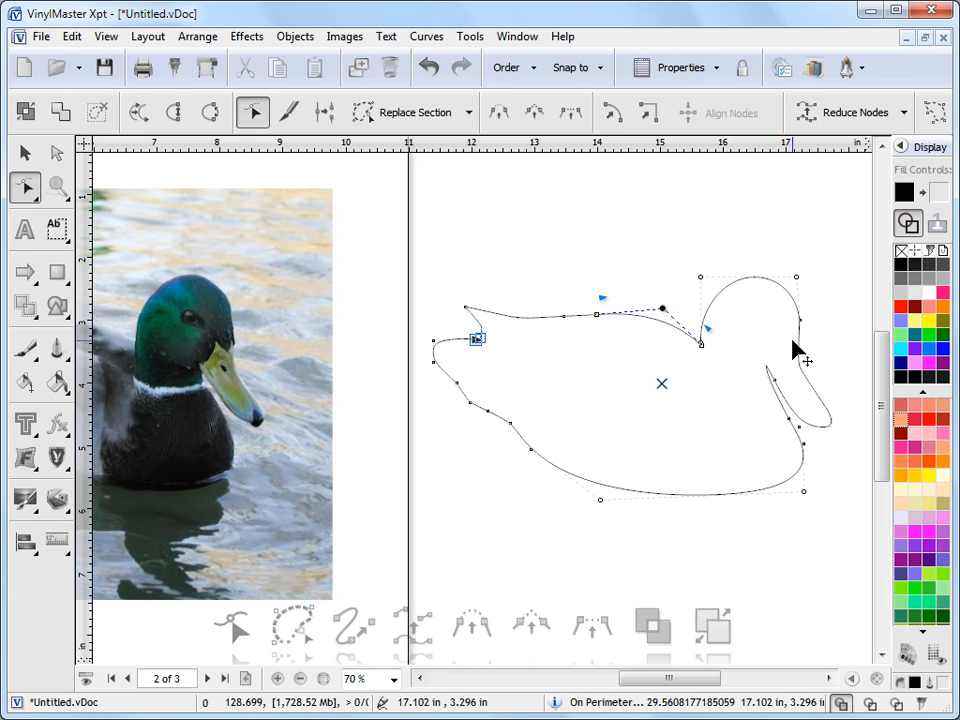
{"action": "mouse_move", "coordinate": [760, 525]}
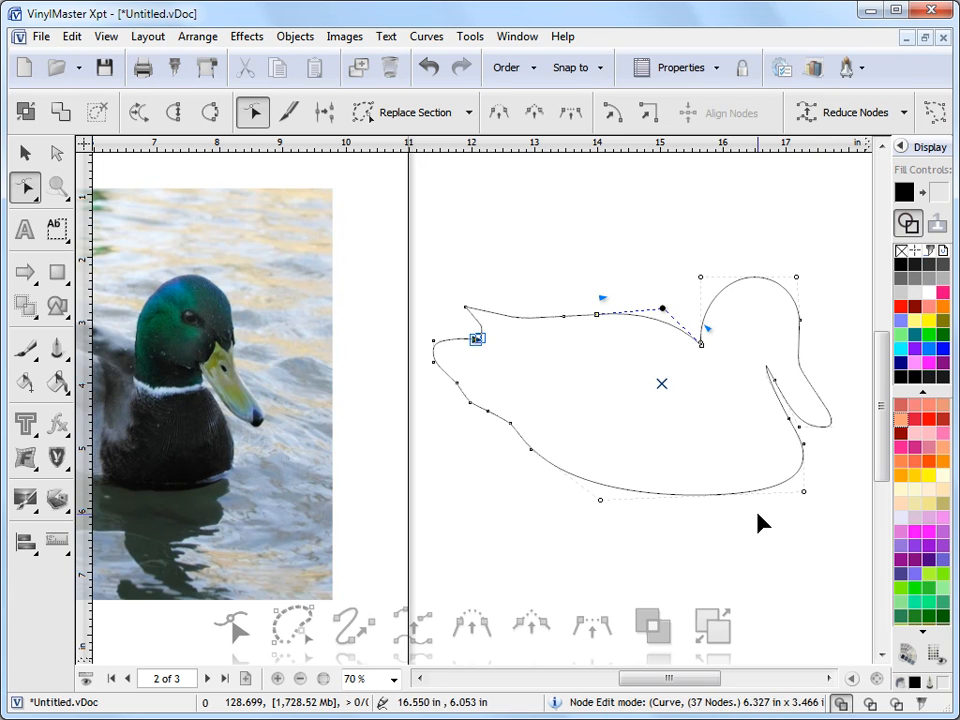
{"action": "left_click", "coordinate": [25, 153]}
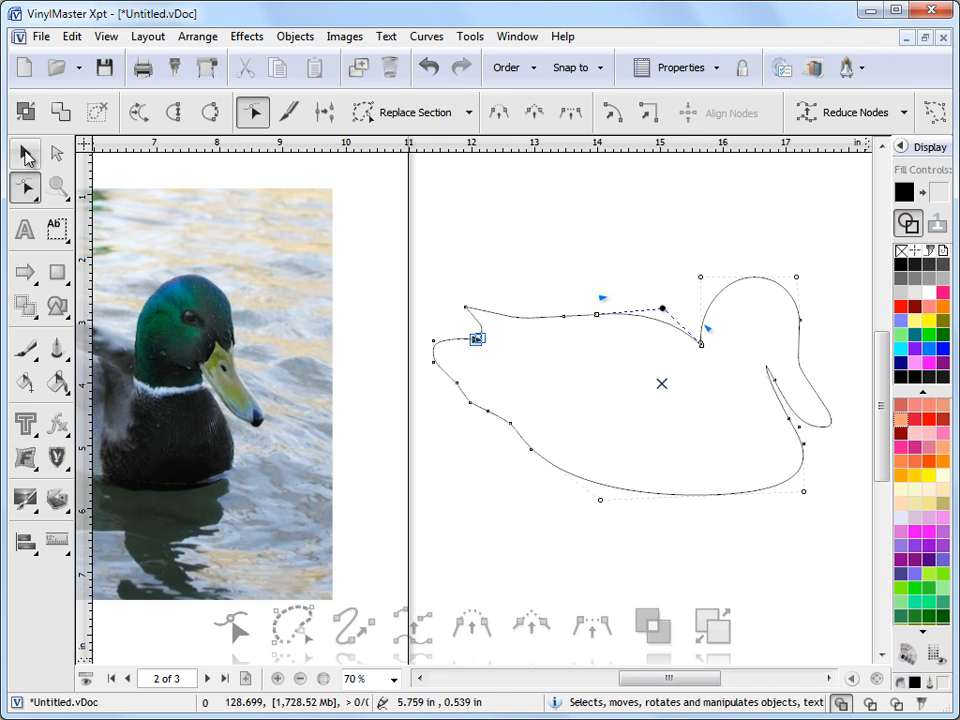